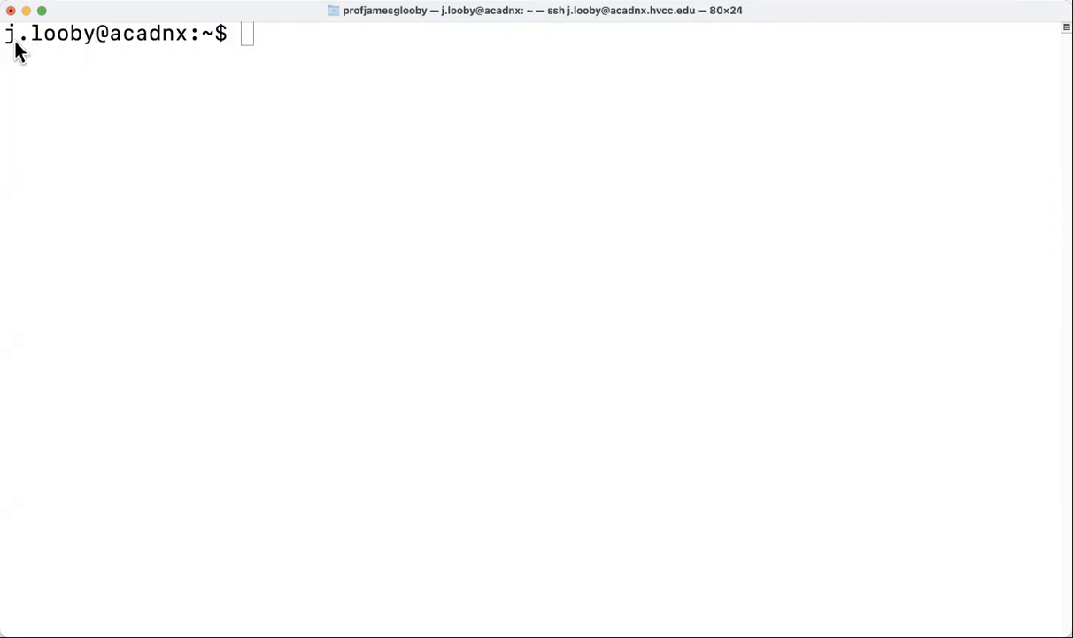
pyautogui.moveTo(199, 53)
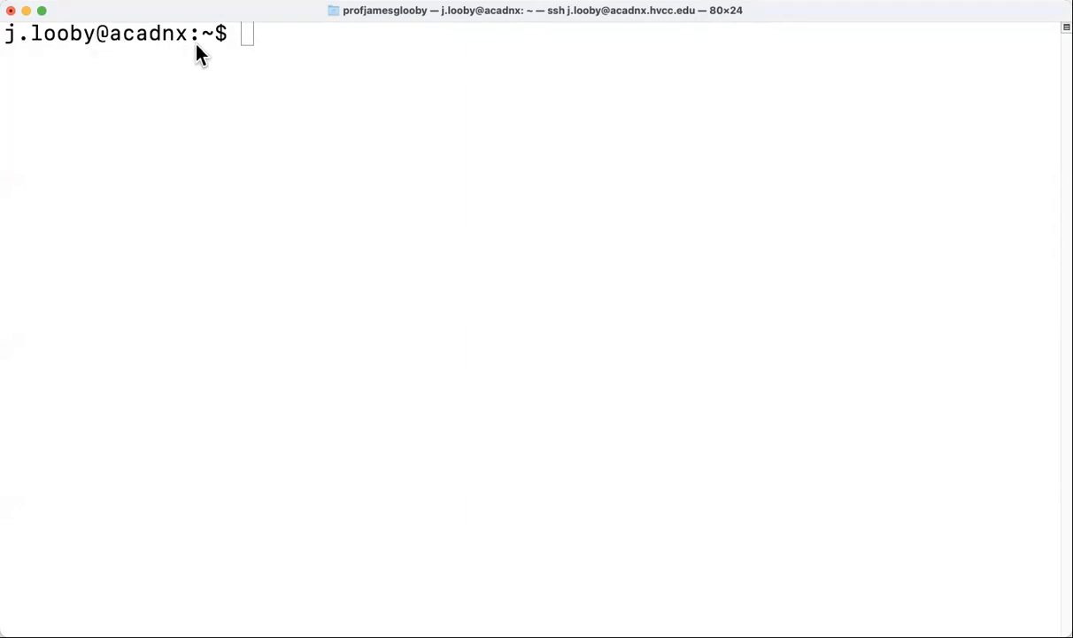
pyautogui.moveTo(277, 49)
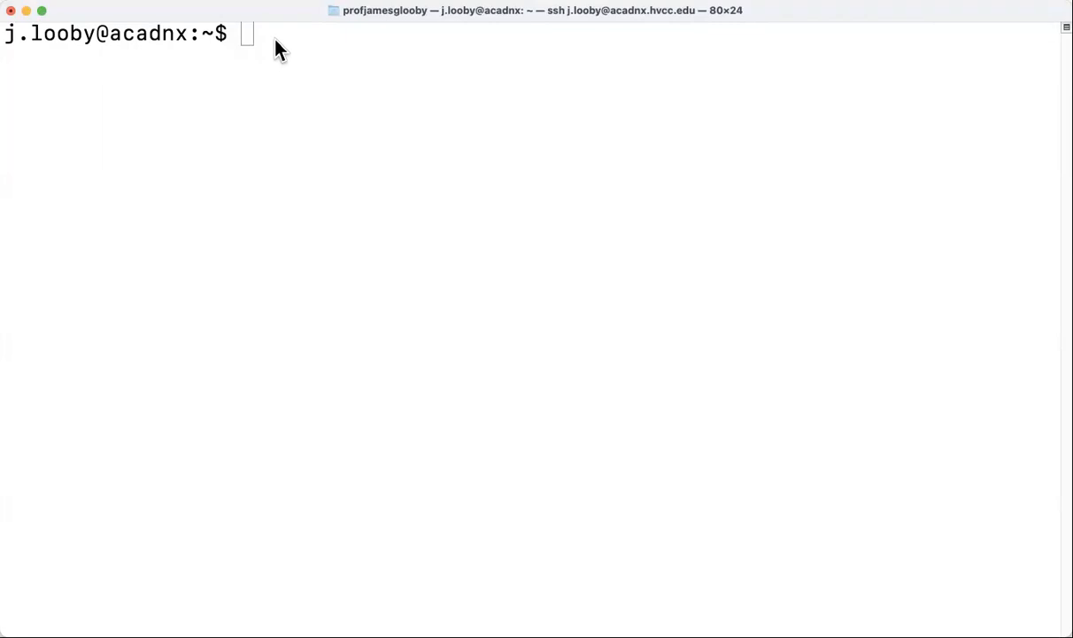
# - List the home directory with ls, revealing files like biglist, cronFile and names.txt
pyautogui.write('ls')
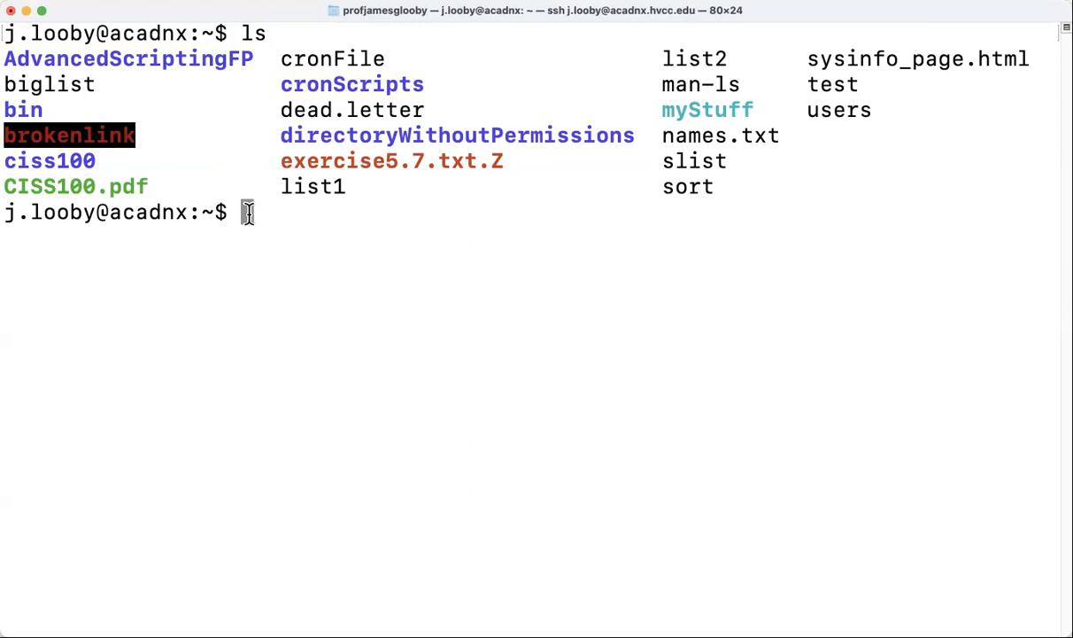
# - Show the long listing (ls -l) of the home directory with permissions, sizes, dates and link targets
pyautogui.write('ls')
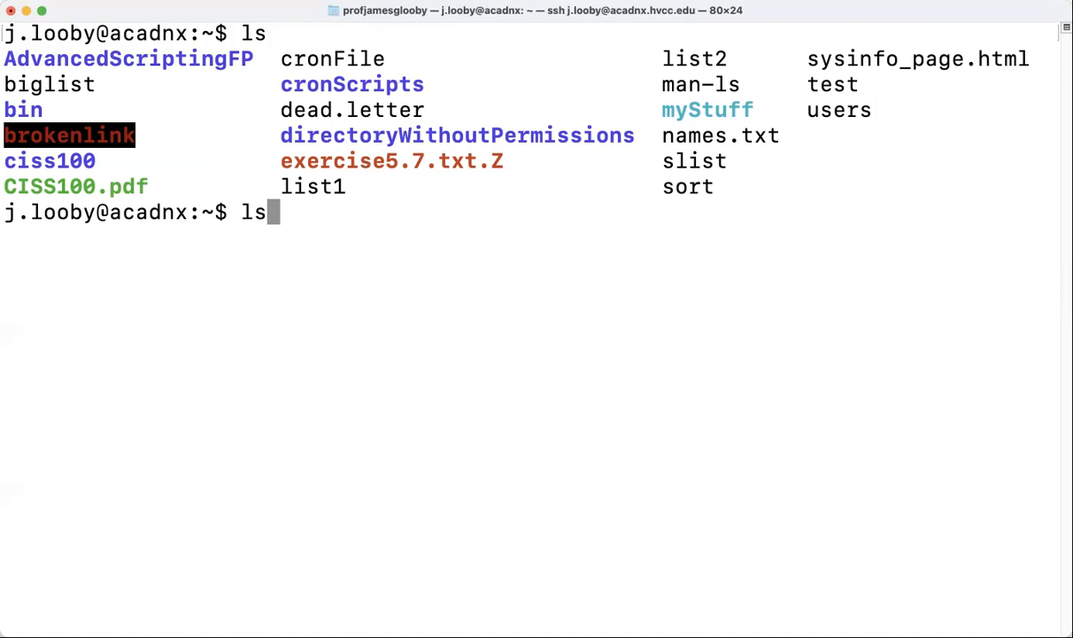
pyautogui.write('-l')
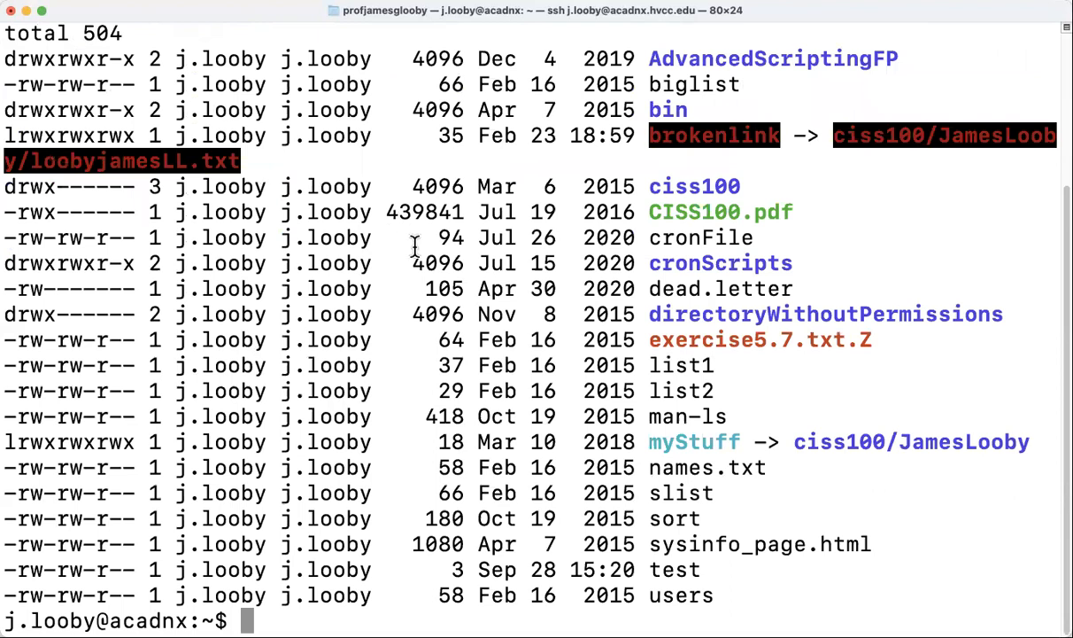
pyautogui.moveTo(409, 262)
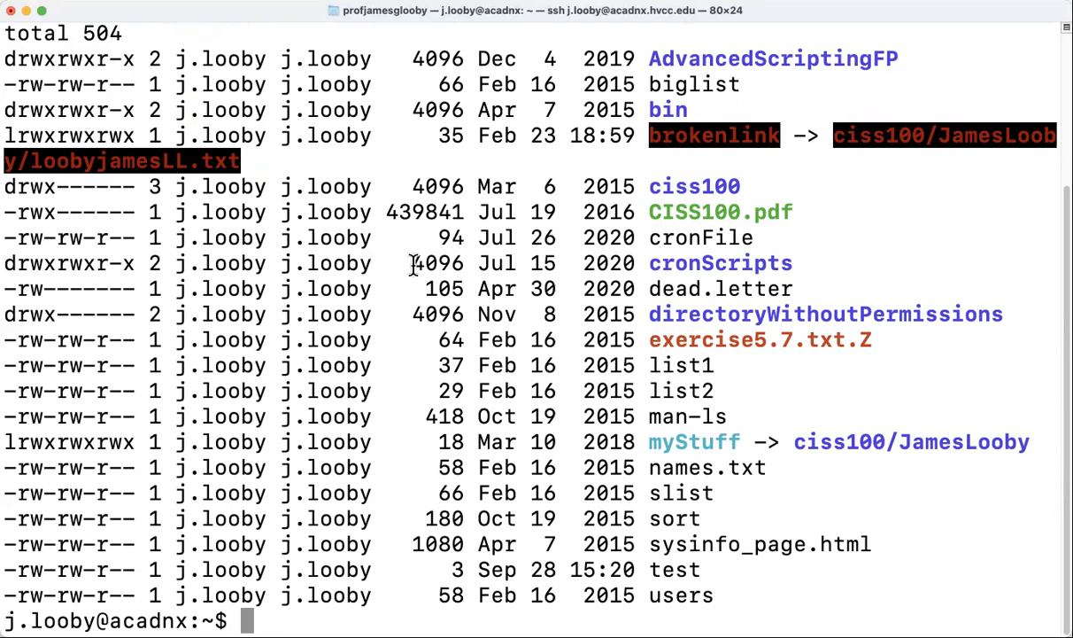
pyautogui.moveTo(630, 156)
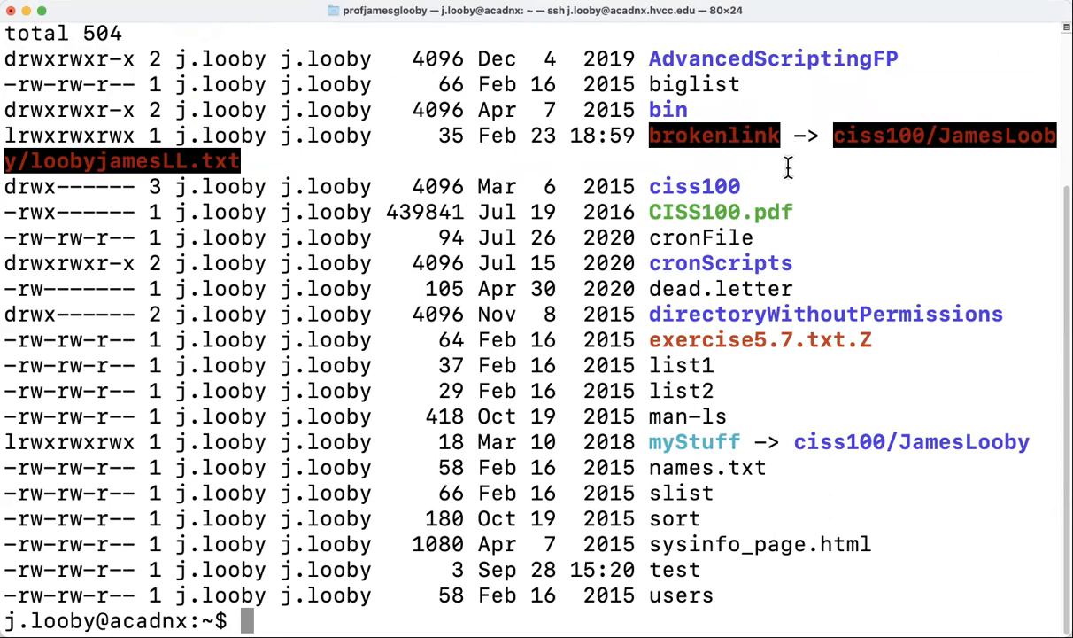
pyautogui.moveTo(425, 388)
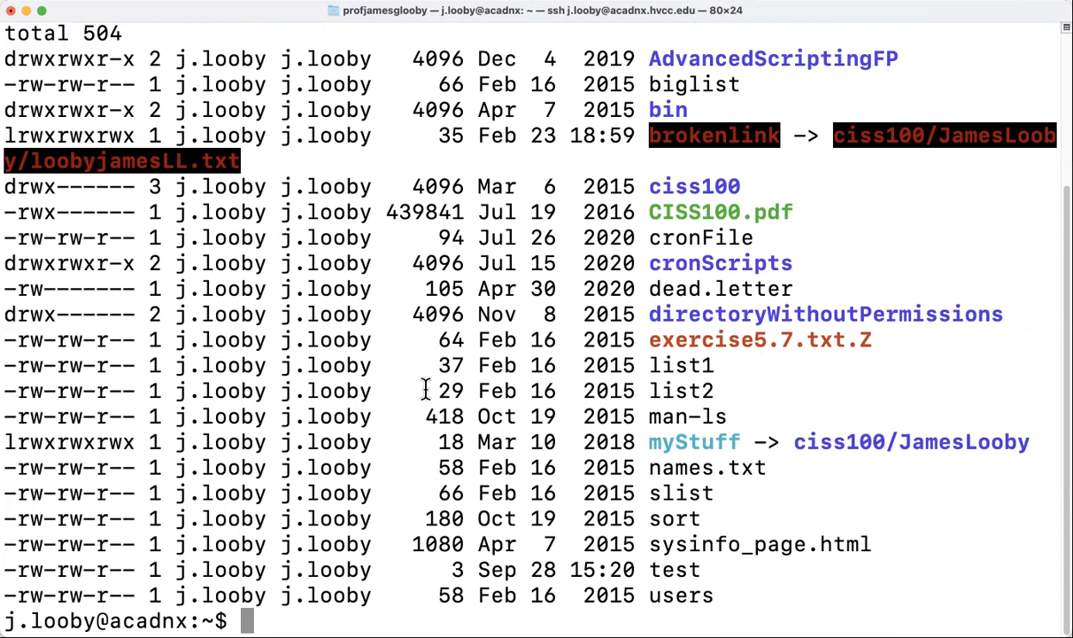
pyautogui.moveTo(728, 166)
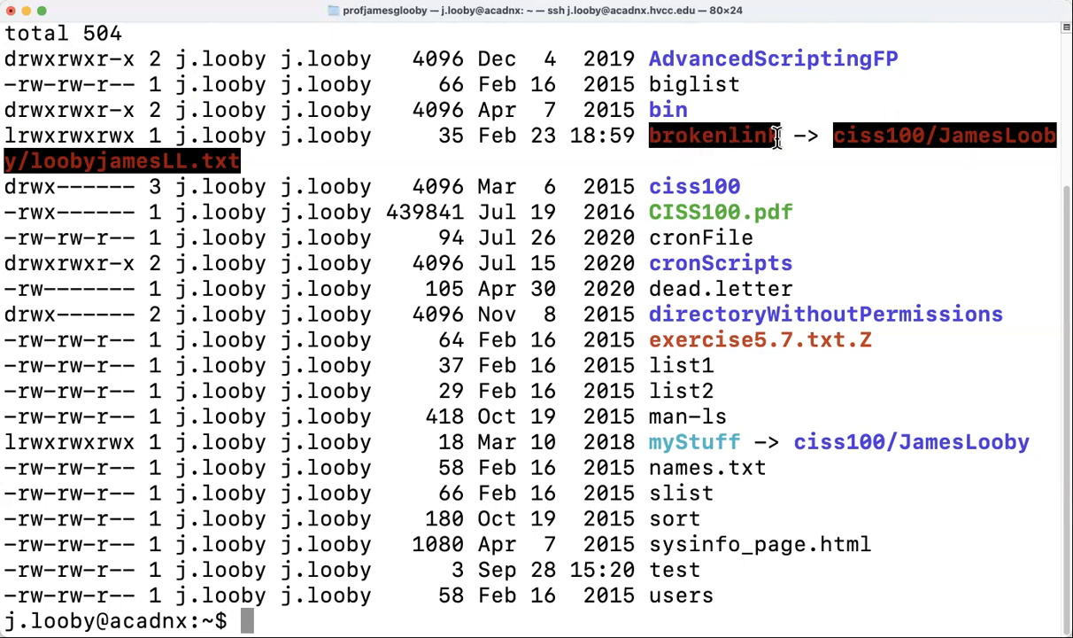
pyautogui.moveTo(932, 156)
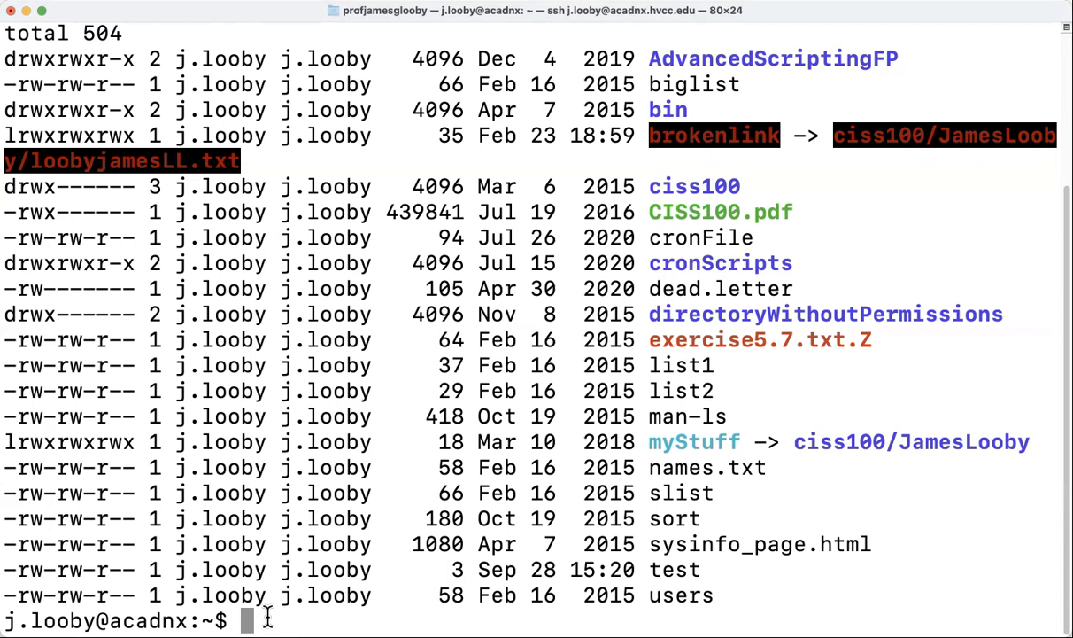
# - List ciss100/JamesLooby, showing only loobyjamesLL.bak and loobyjamesLL.txt.Z
pyautogui.write('ls')
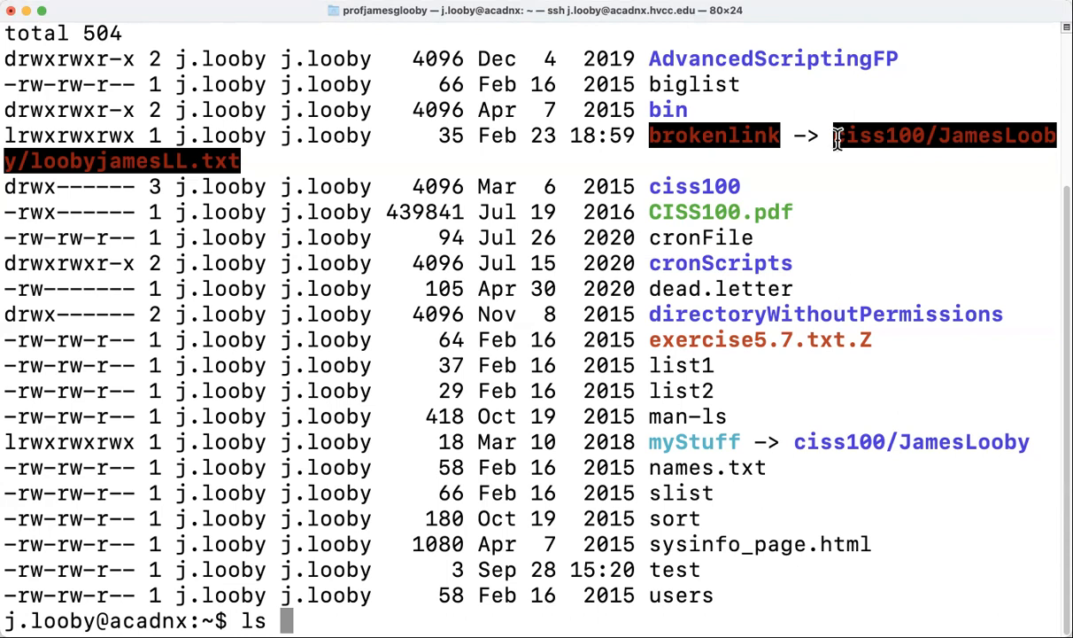
pyautogui.write('c')
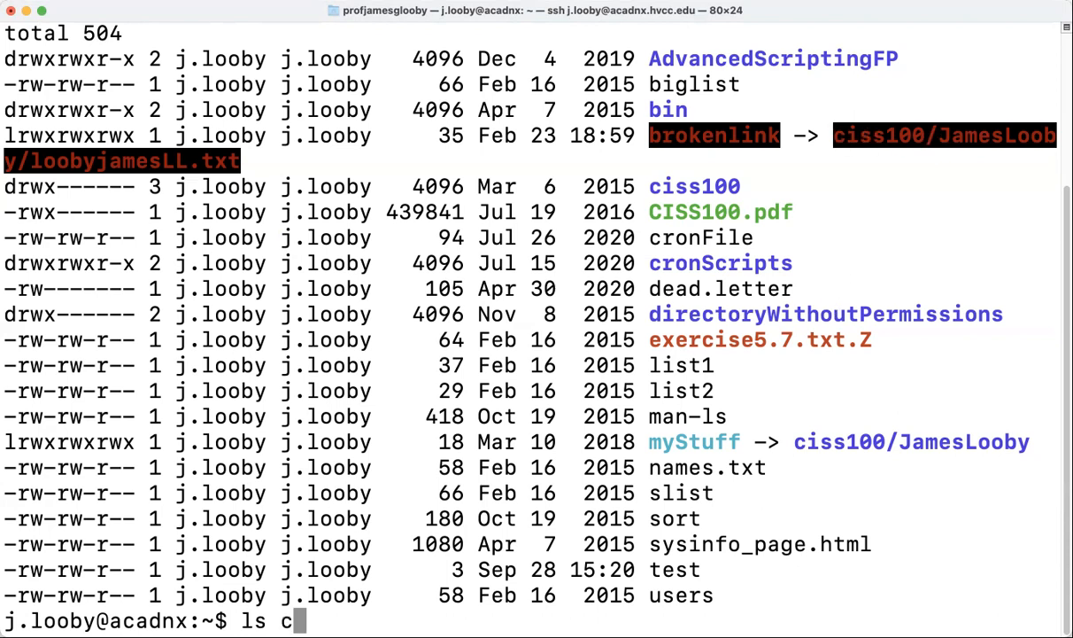
pyautogui.write('iss100')
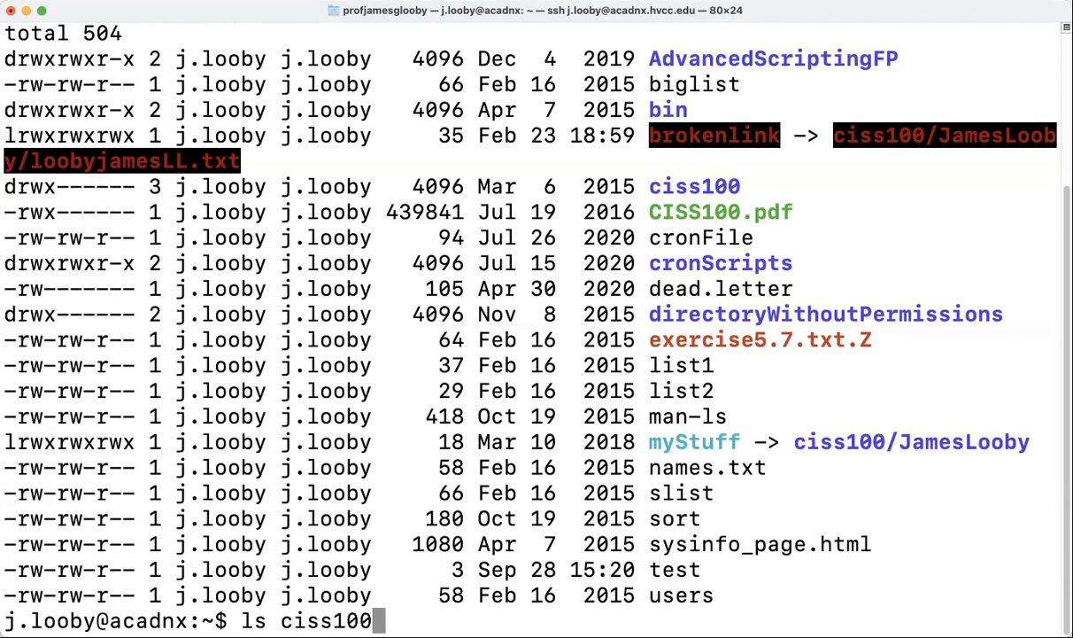
pyautogui.write('/')
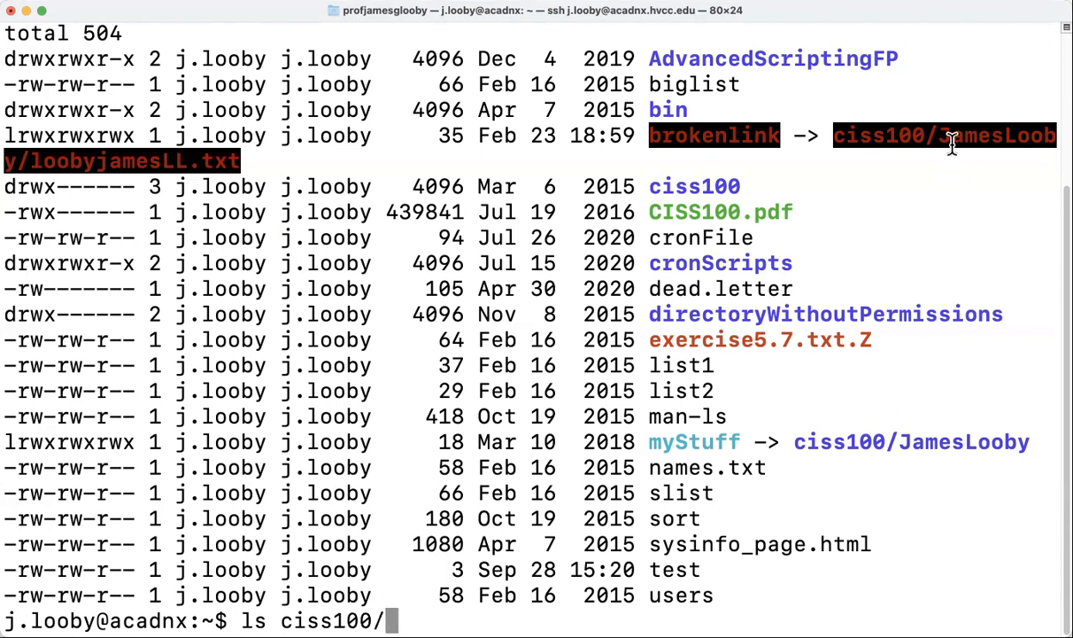
pyautogui.moveTo(953, 138)
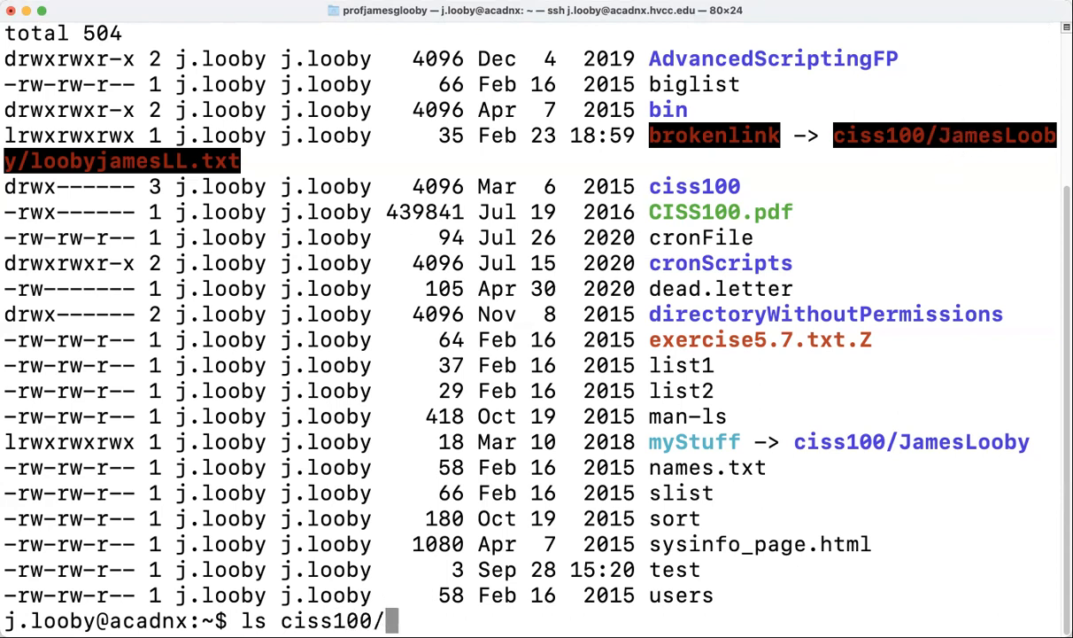
pyautogui.write('JamesLooby')
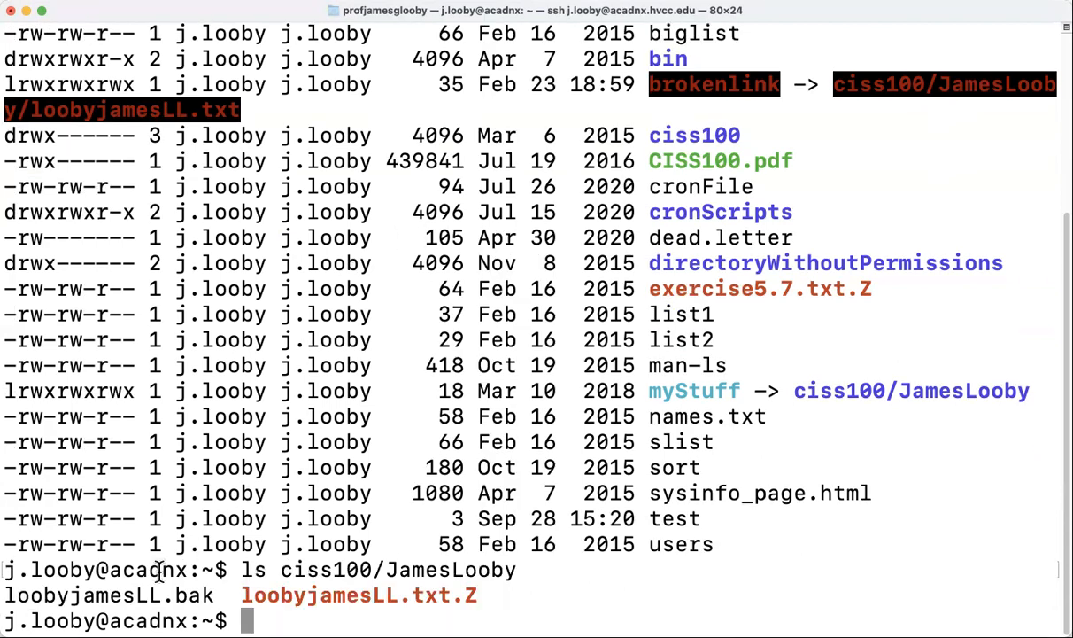
pyautogui.moveTo(372, 571)
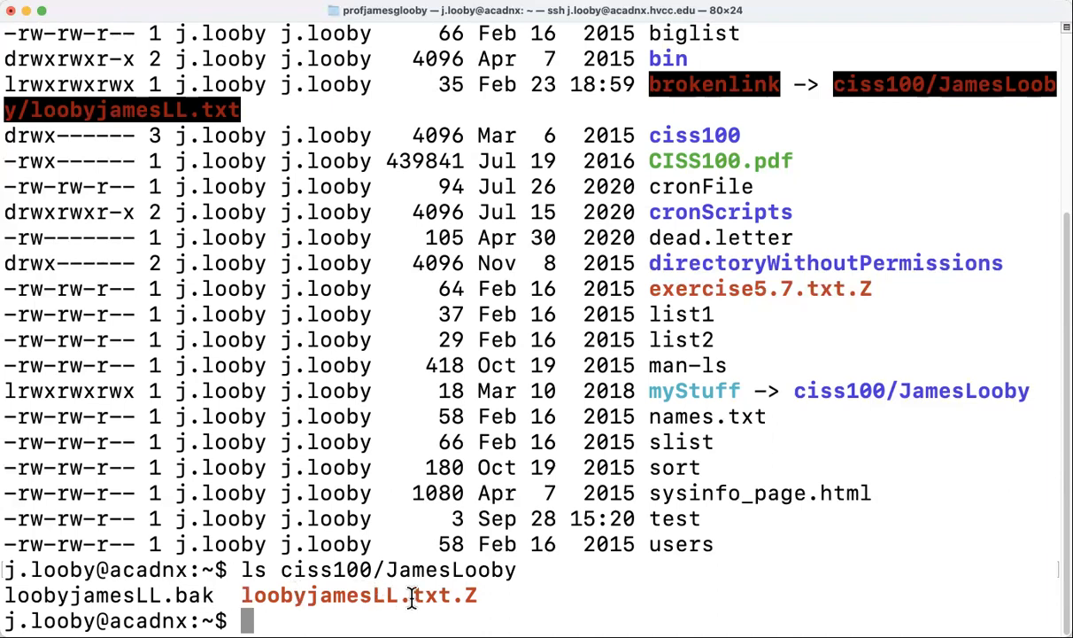
pyautogui.moveTo(478, 595)
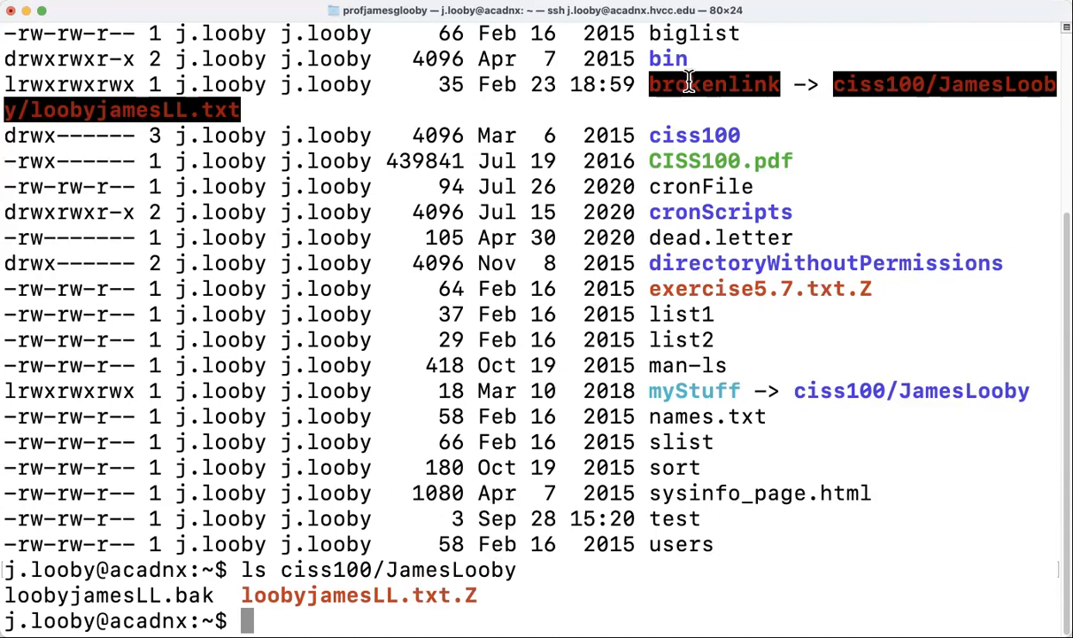
pyautogui.moveTo(123, 110)
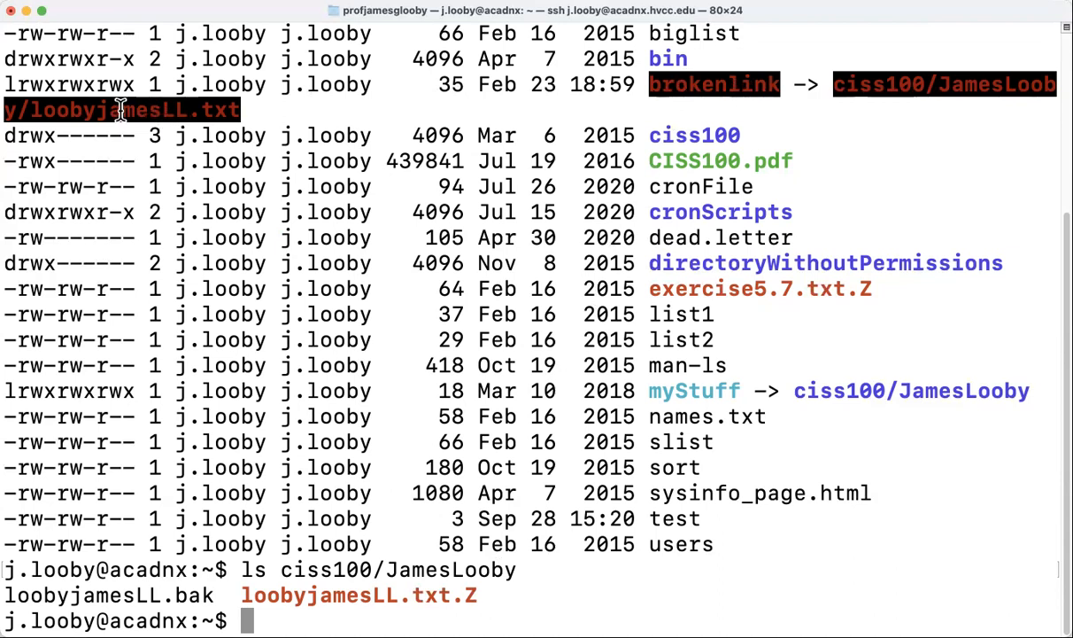
pyautogui.moveTo(469, 591)
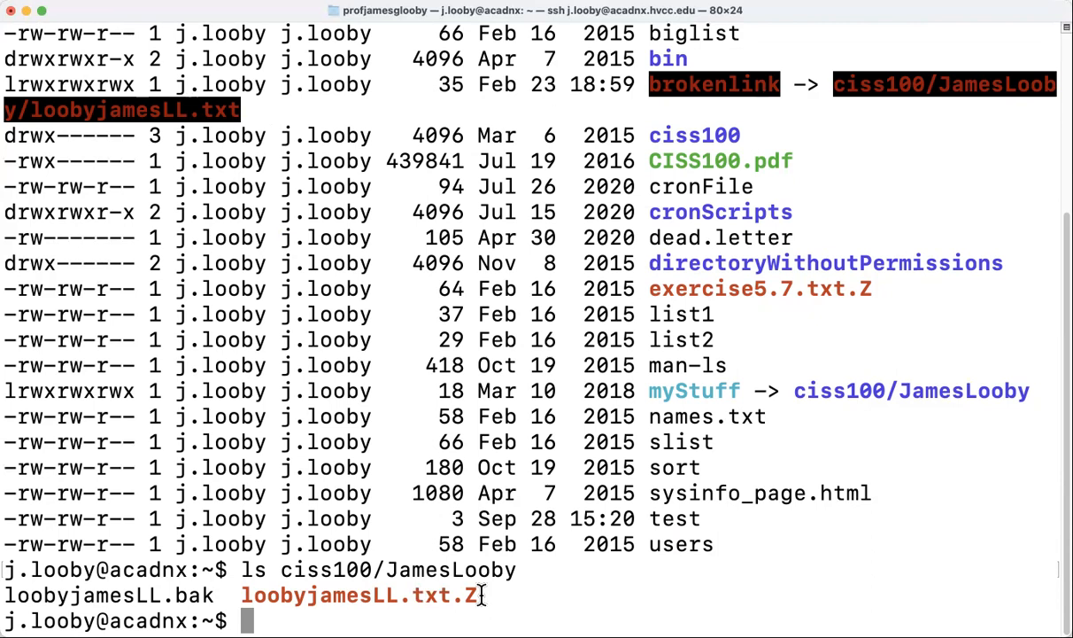
pyautogui.moveTo(530, 571)
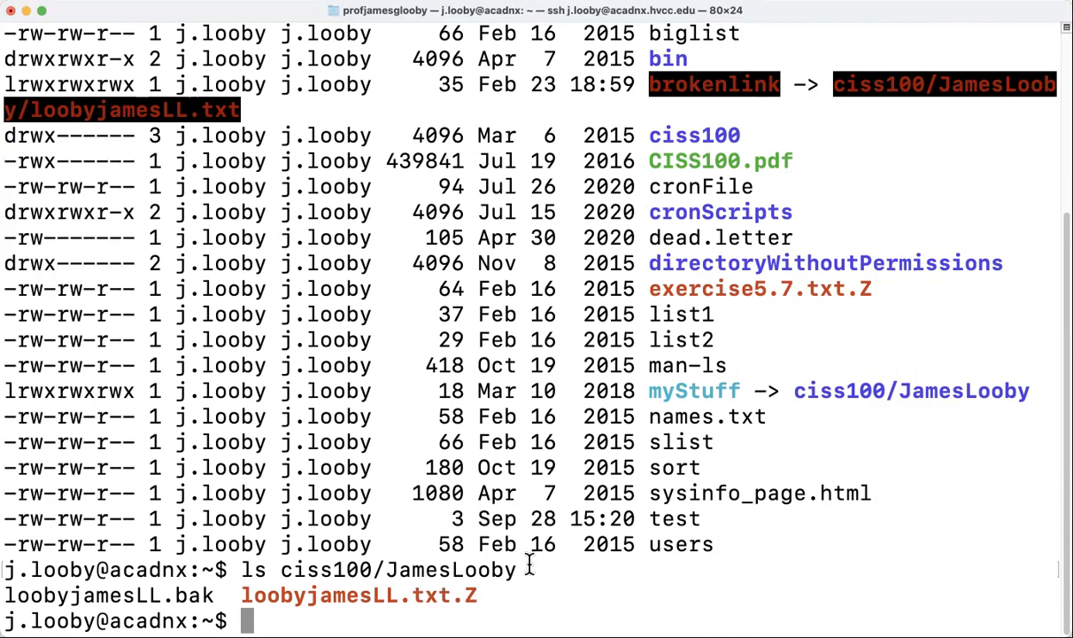
pyautogui.moveTo(935, 88)
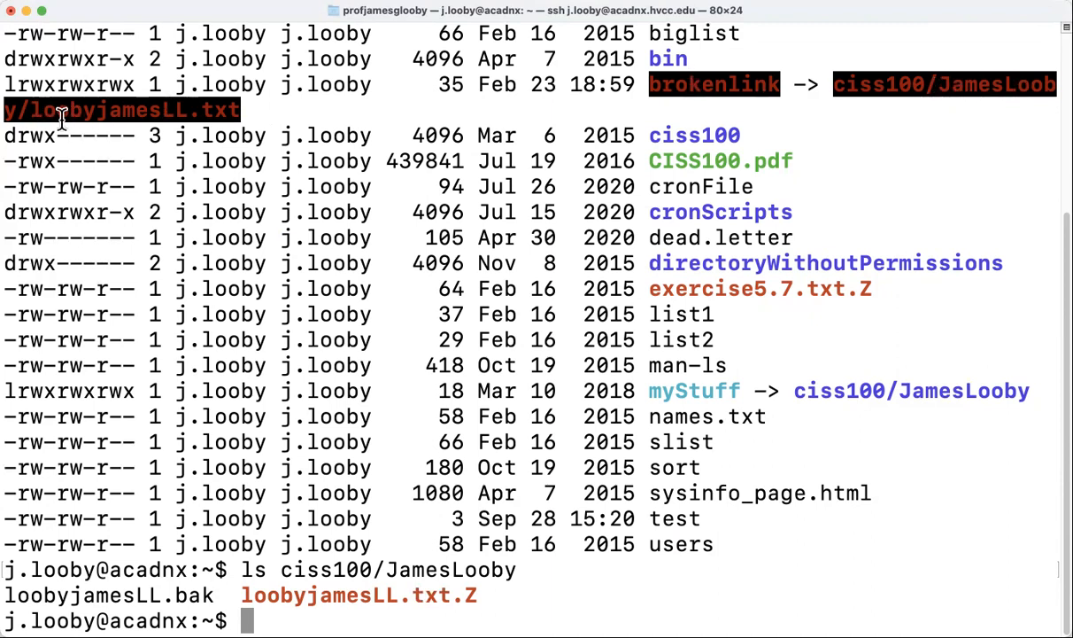
pyautogui.moveTo(173, 113)
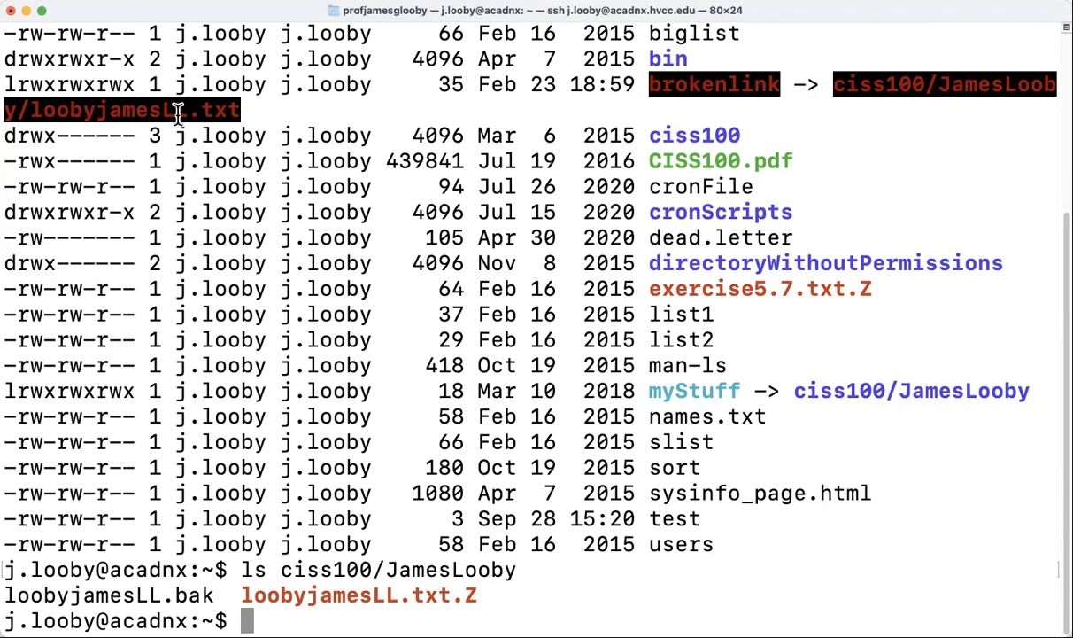
pyautogui.moveTo(248, 117)
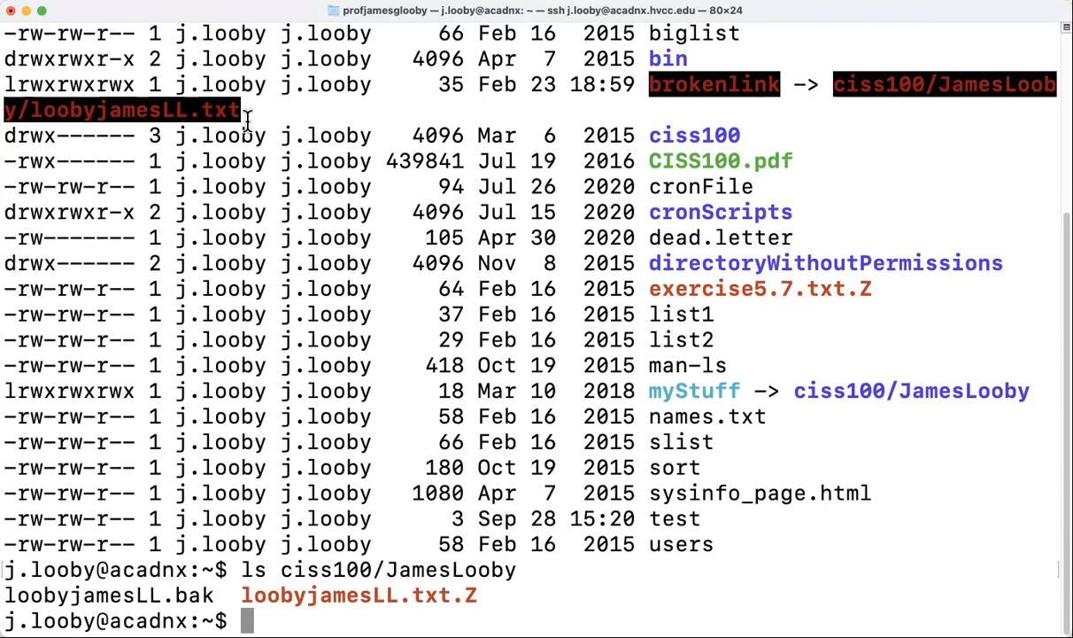
pyautogui.moveTo(319, 611)
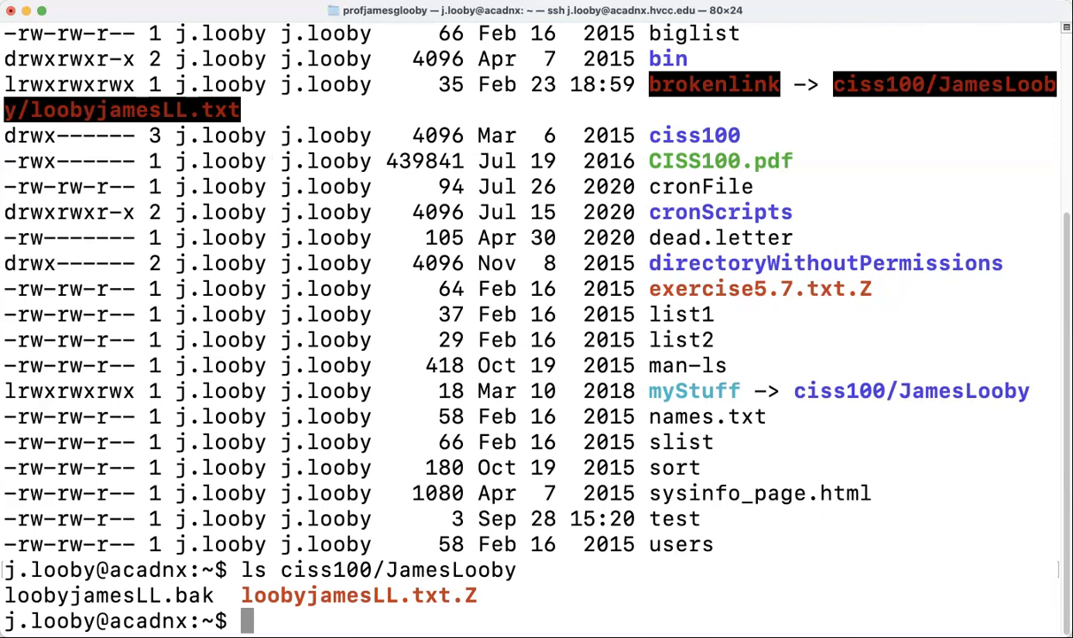
# - Change into ciss100/JamesLooby and show its long listing with the .bak and .txt.Z files
pyautogui.write('cd ciss100')
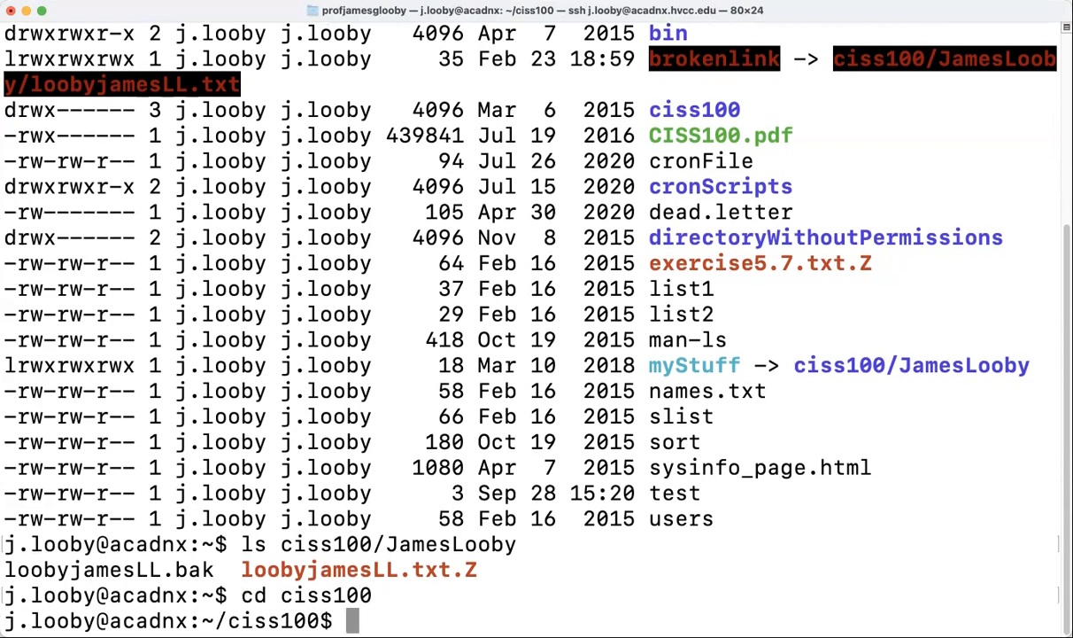
pyautogui.write('cd')
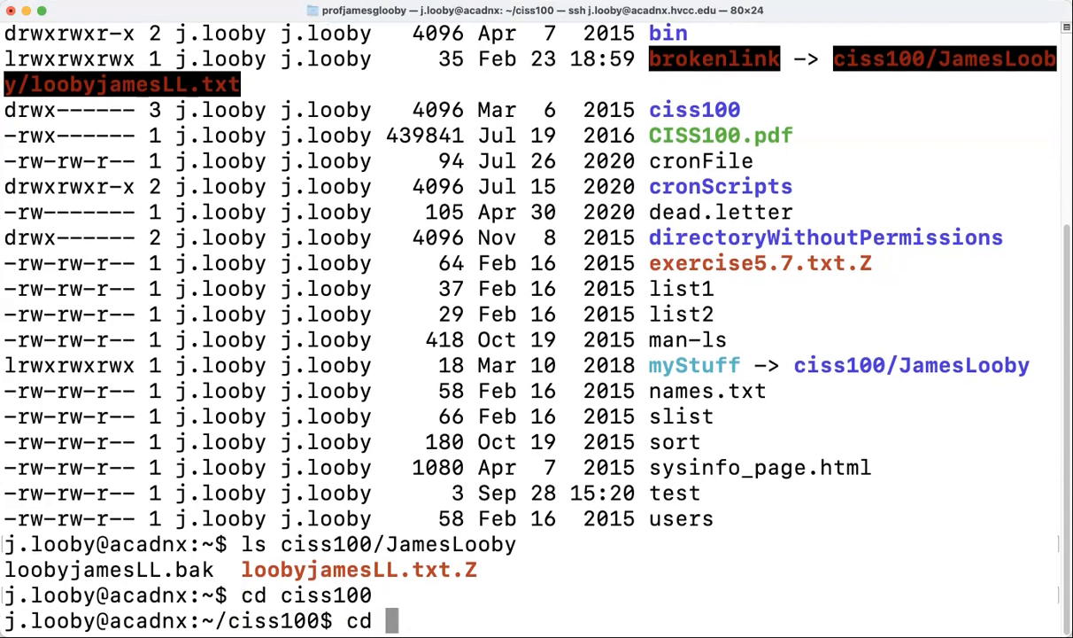
pyautogui.write('JamesLoo')
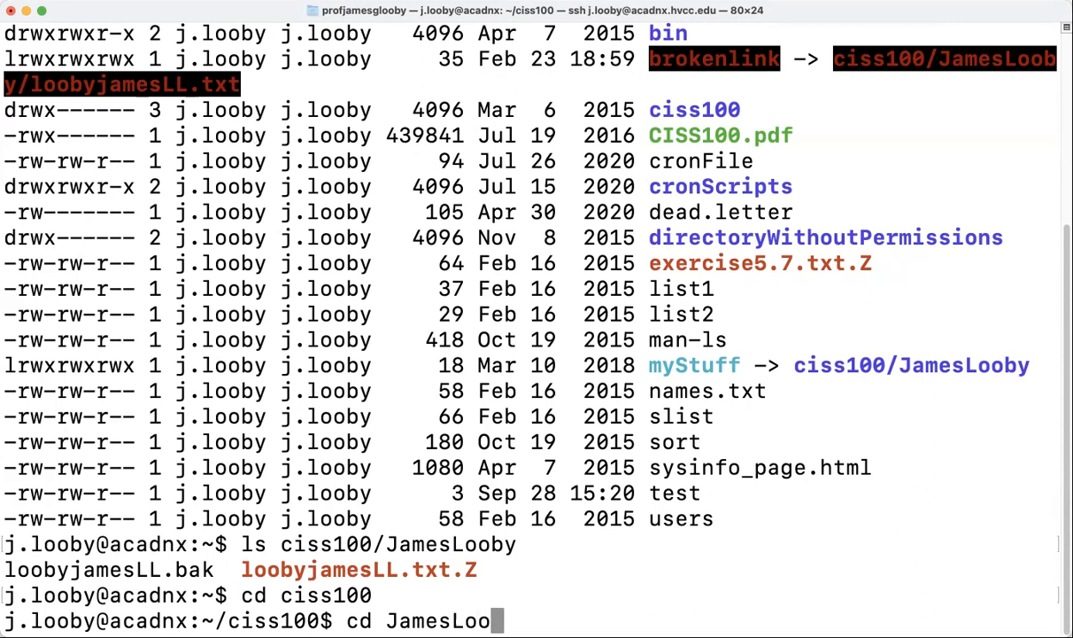
pyautogui.write('by')
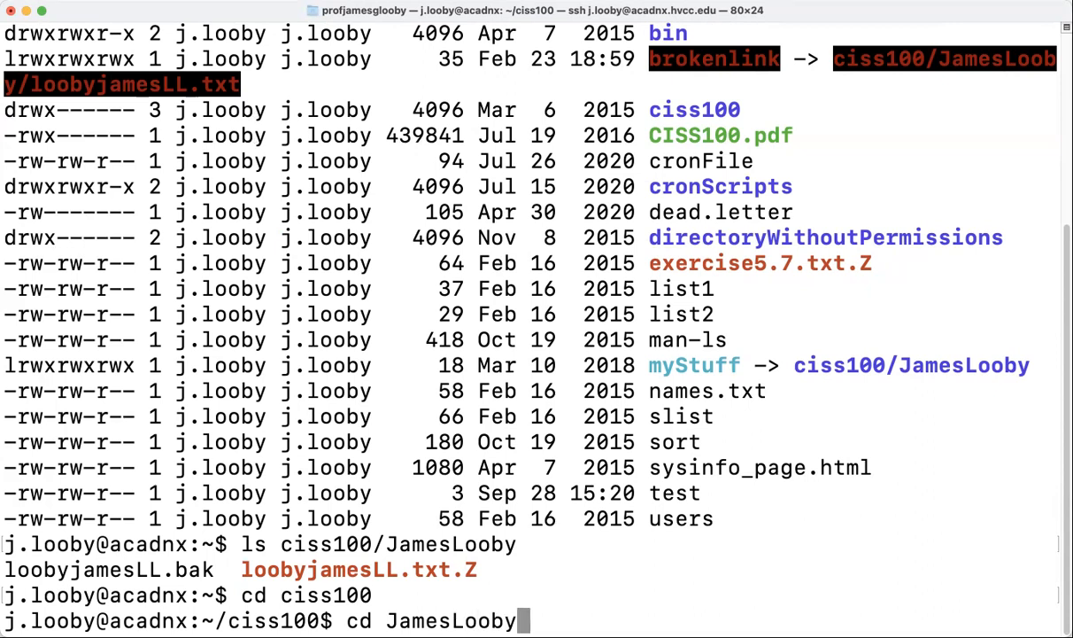
pyautogui.write('ls')
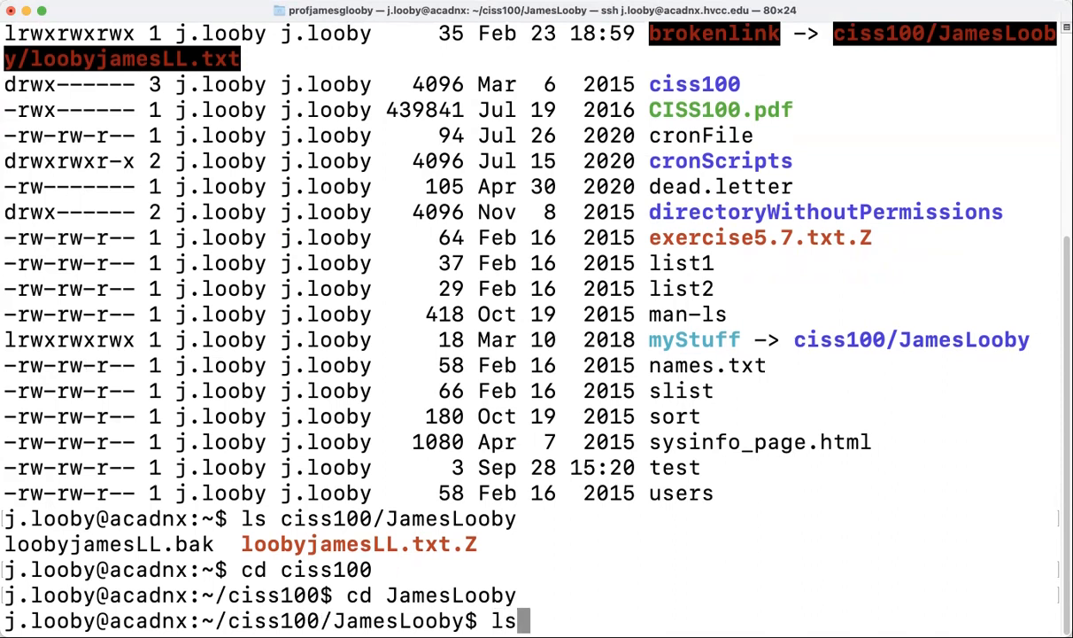
pyautogui.write('-')
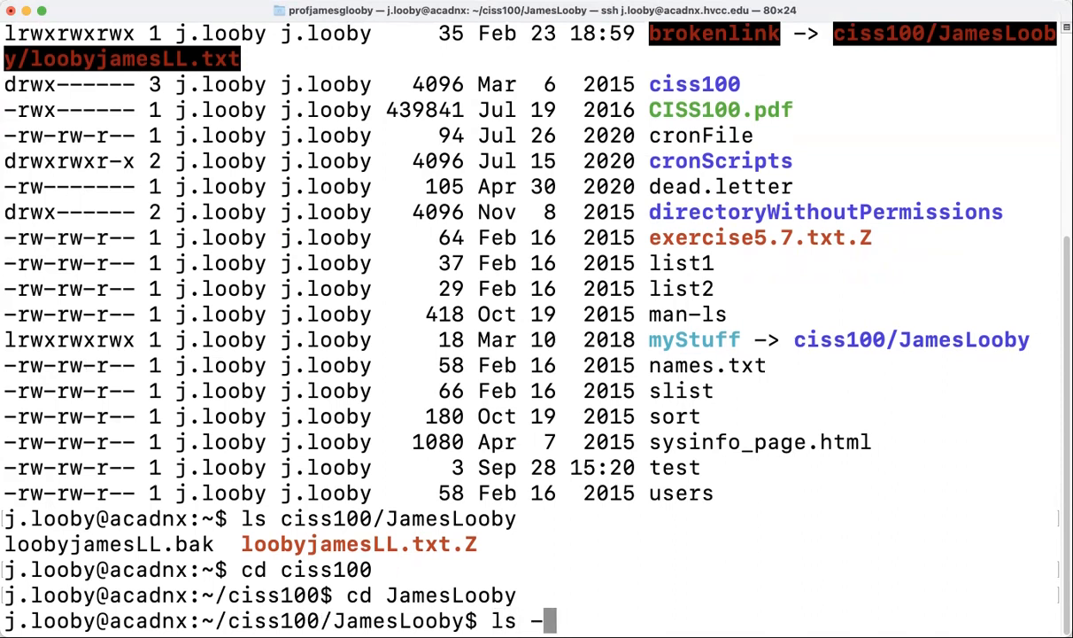
pyautogui.press('Return')
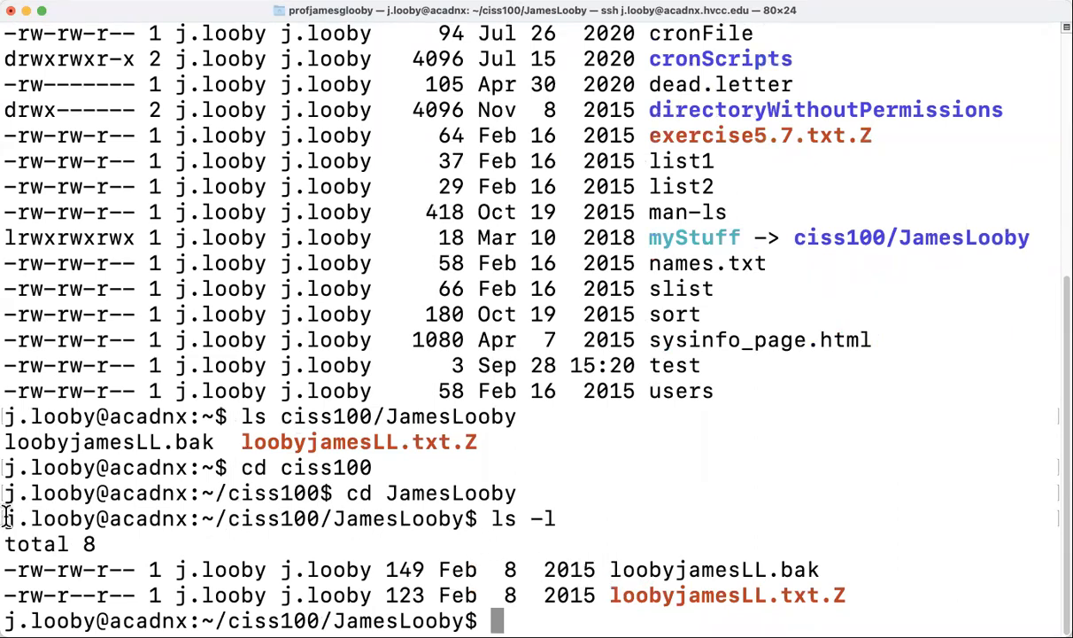
pyautogui.moveTo(127, 535)
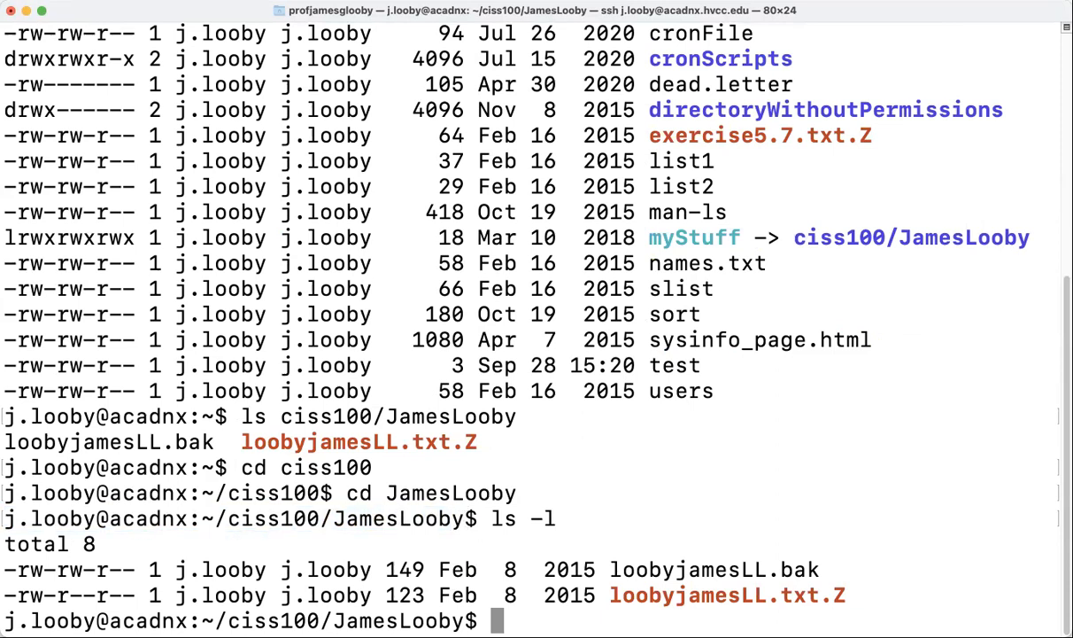
# - Return to the home directory and list it in long format, flagging brokenlink again
pyautogui.write('cd')
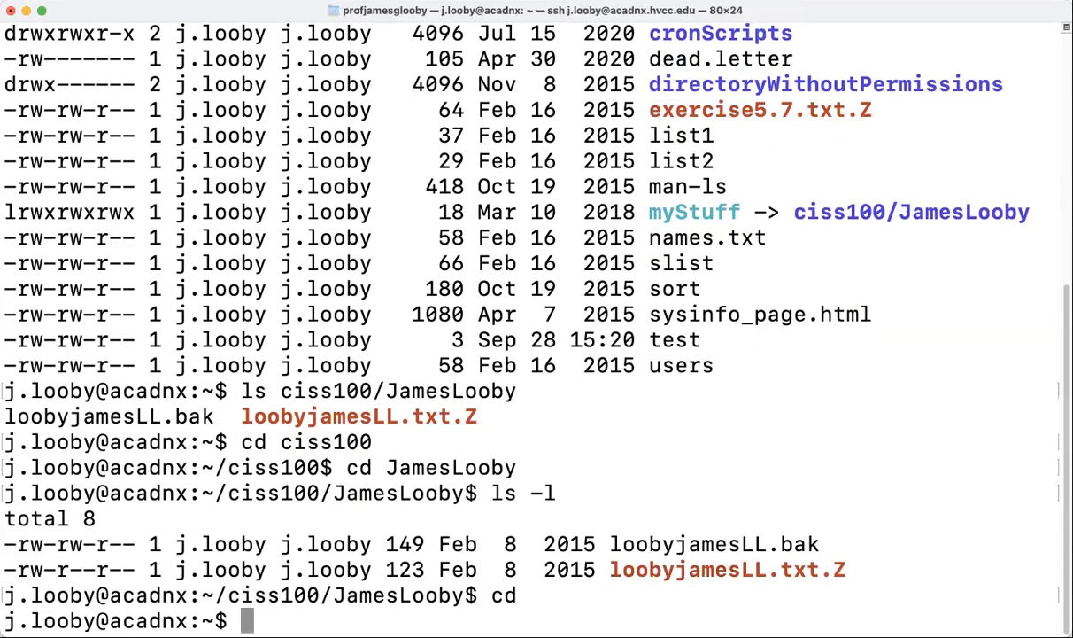
pyautogui.write('ls -')
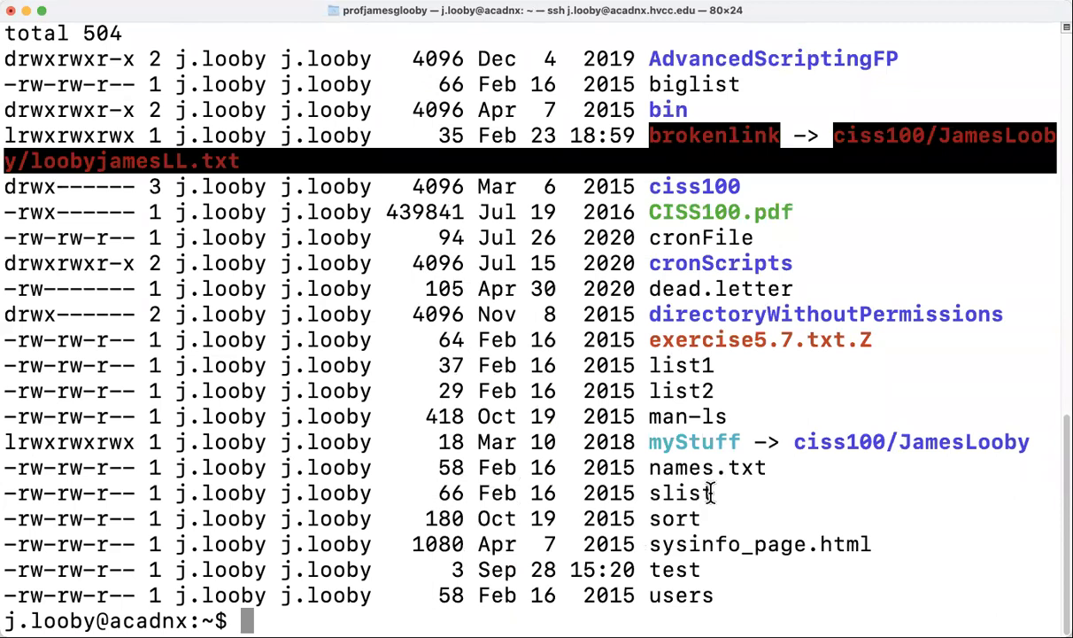
pyautogui.moveTo(522, 467)
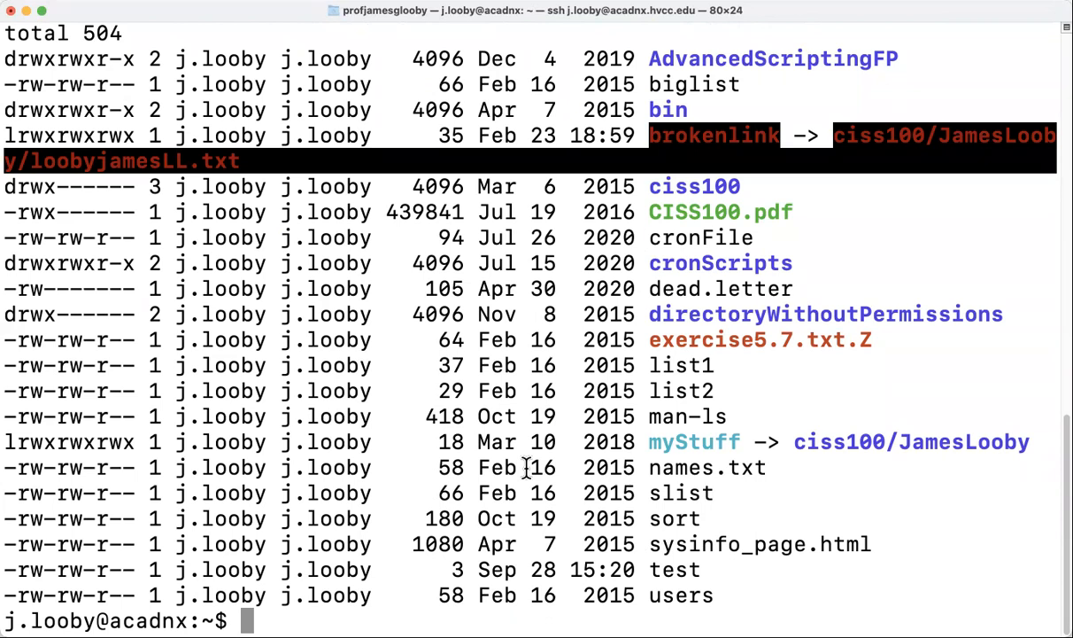
pyautogui.moveTo(397, 445)
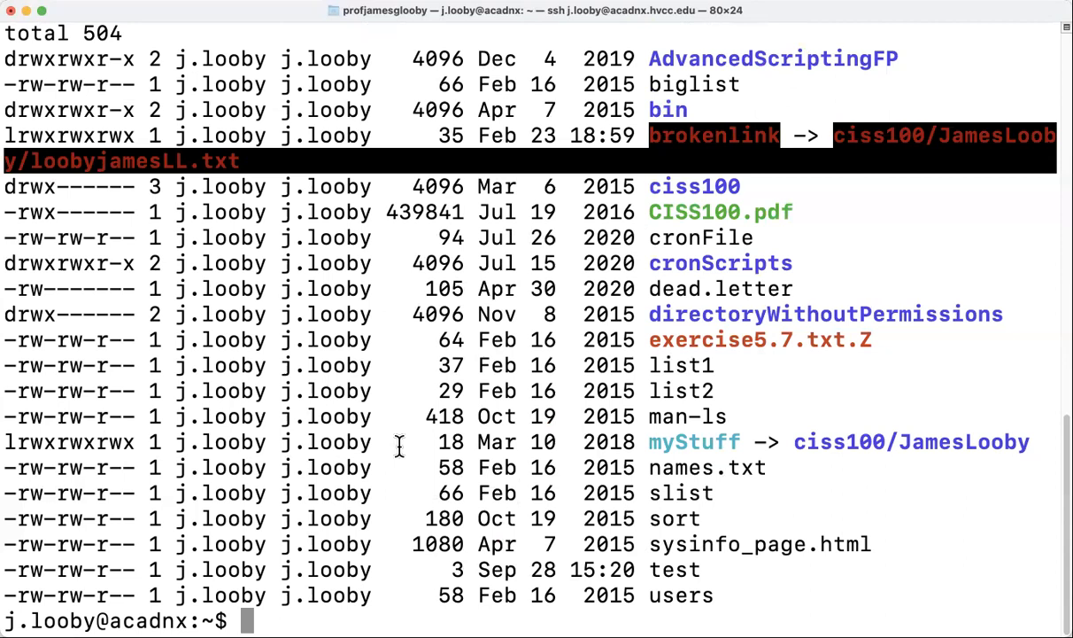
pyautogui.write('ls')
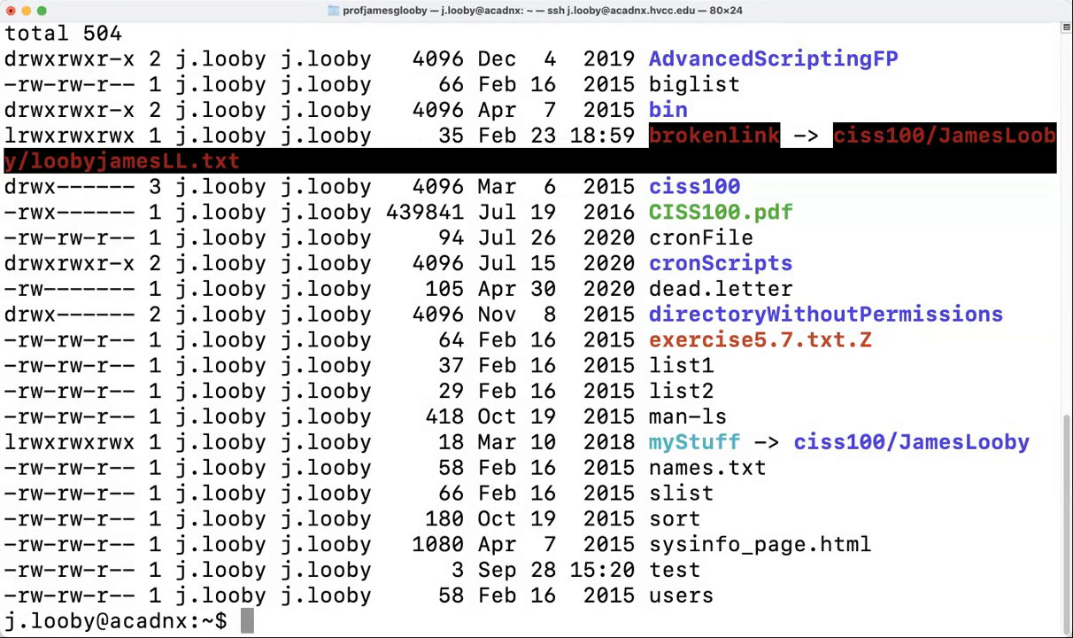
# - Remove brokenlink with rm and relist the home folder to confirm it is gone
pyautogui.write('rm')
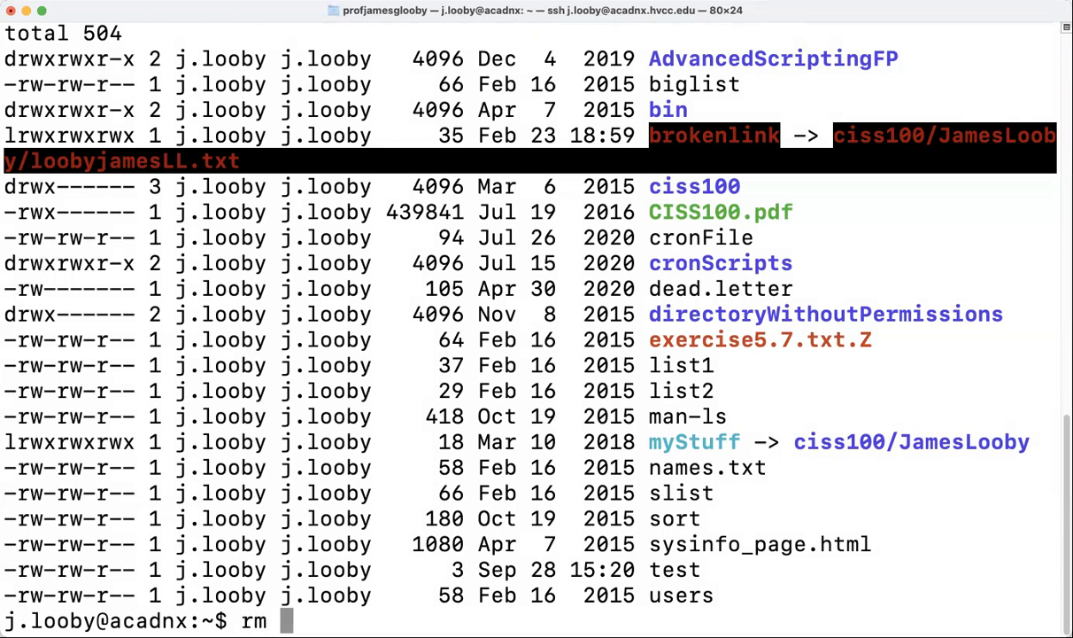
pyautogui.write('brokenlink')
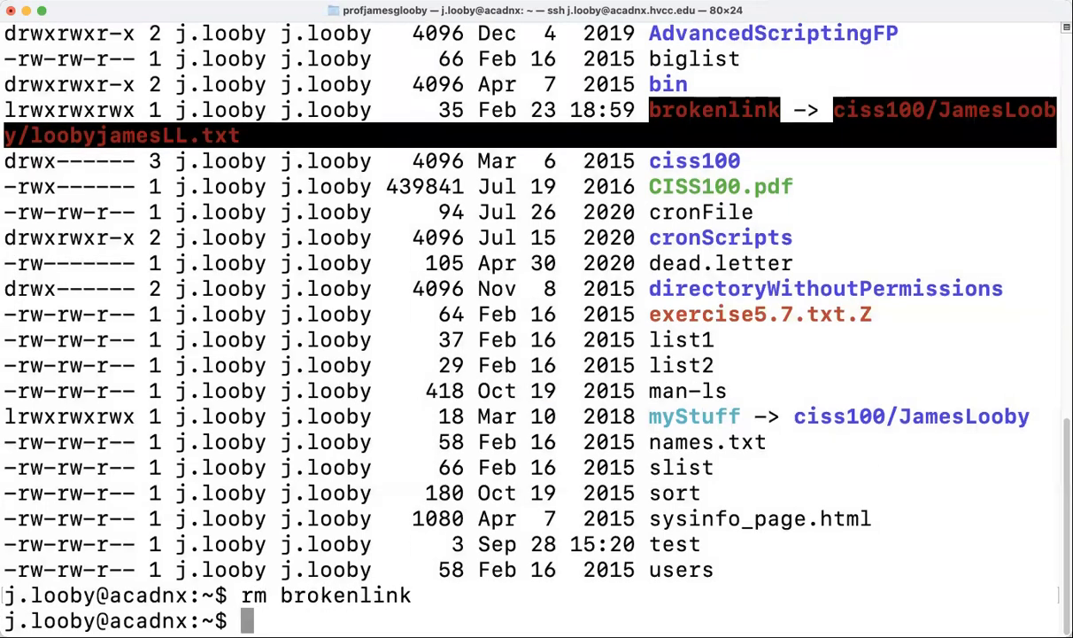
pyautogui.write('ls')
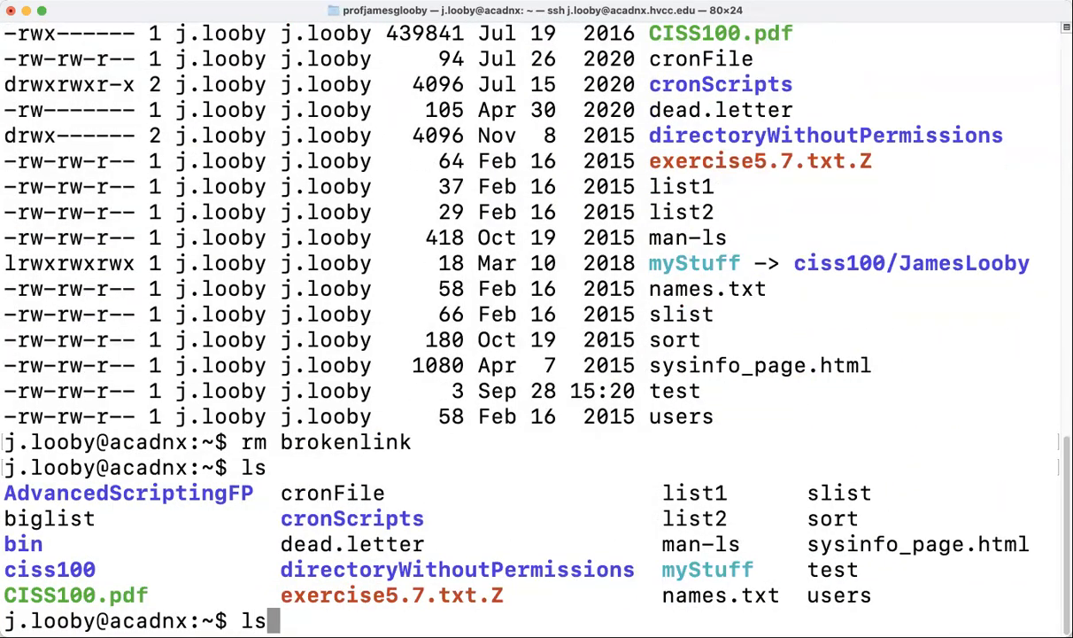
pyautogui.write('-')
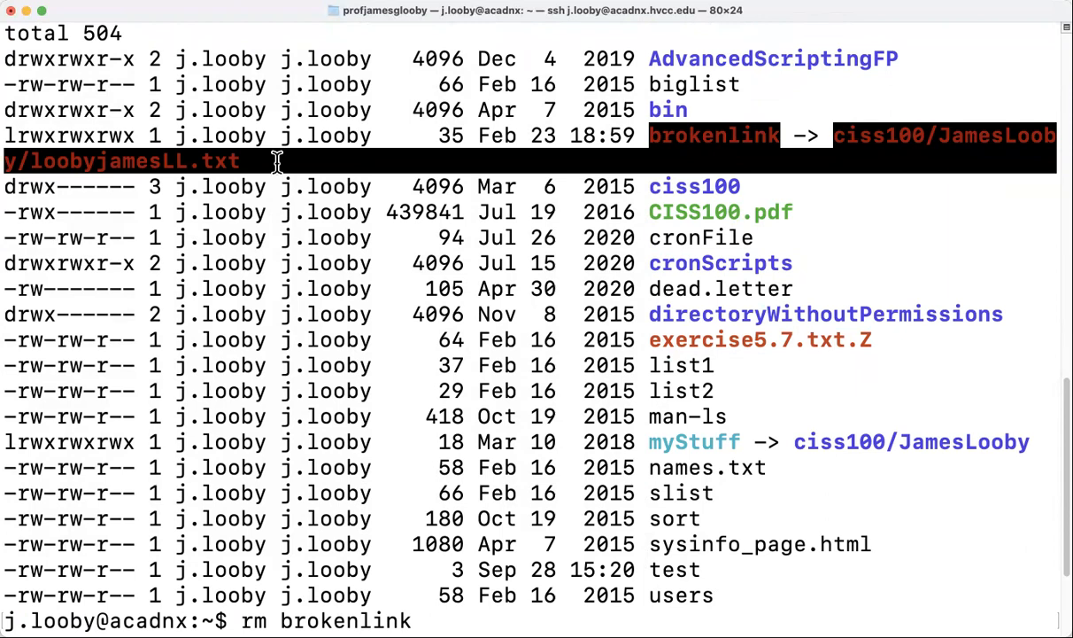
pyautogui.moveTo(328, 216)
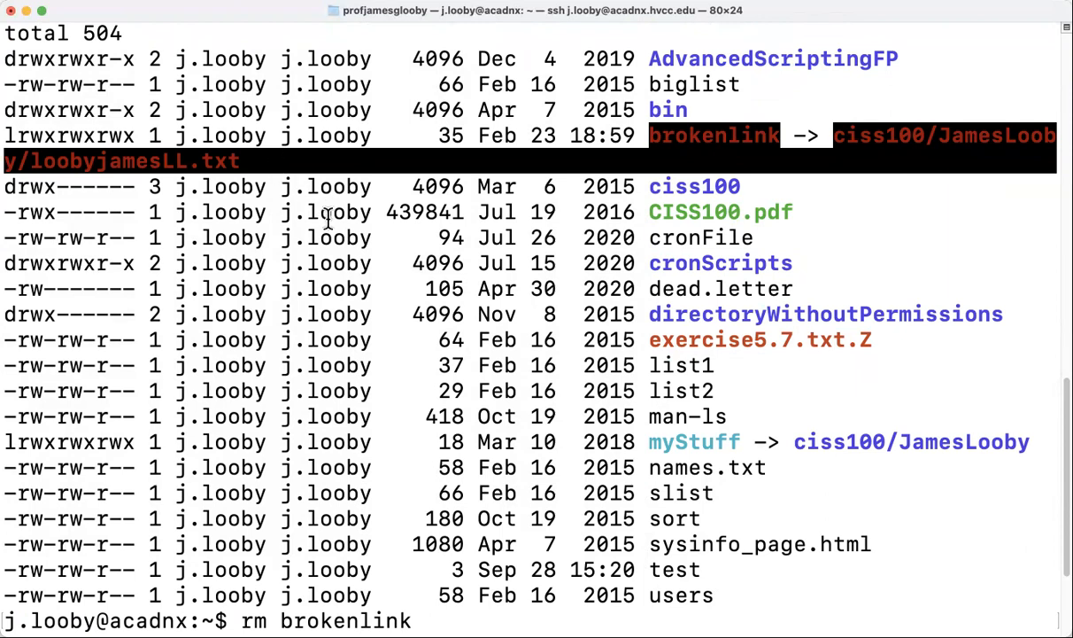
pyautogui.moveTo(399, 570)
pyautogui.write('ls')
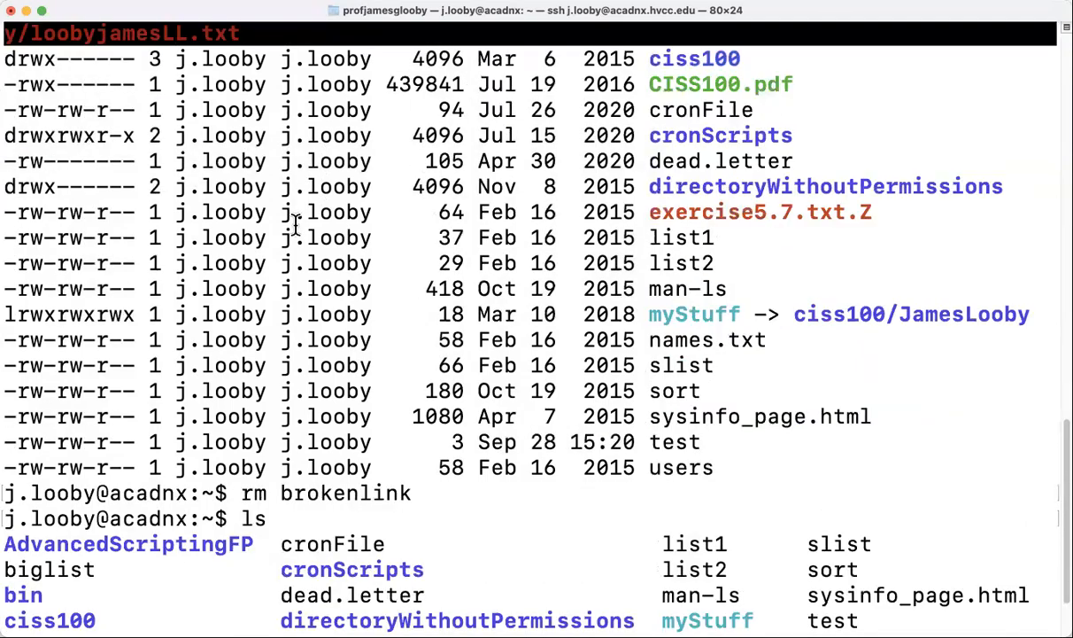
# - Create symbolic link brokenlink pointing to ciss100/JamesLooby/loobyjamesLL.txt with ln -s
pyautogui.write('ln -s')
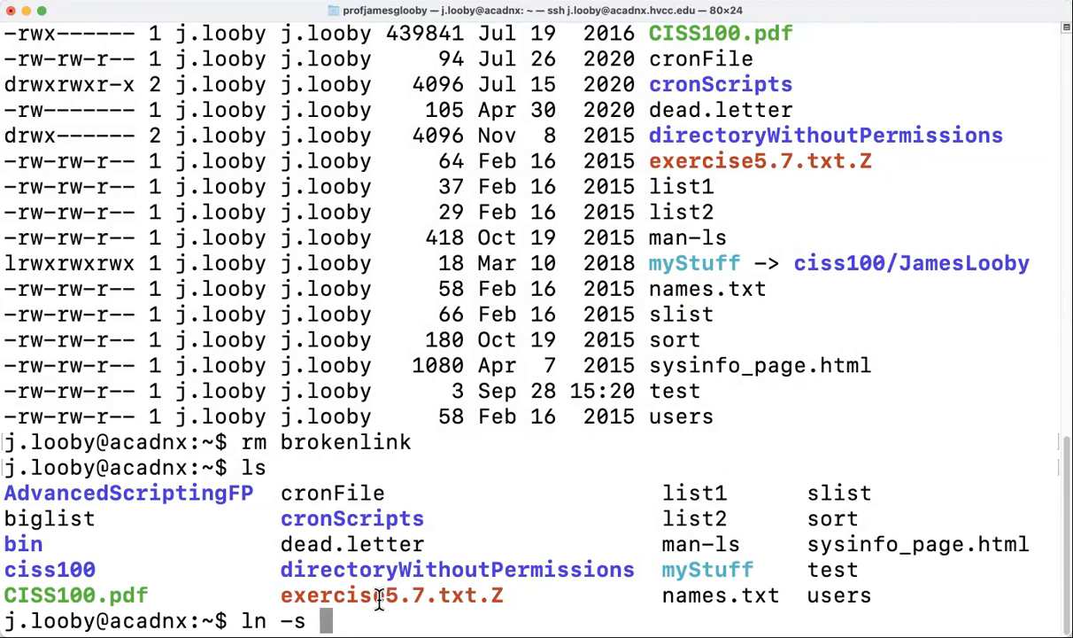
pyautogui.write('ciss')
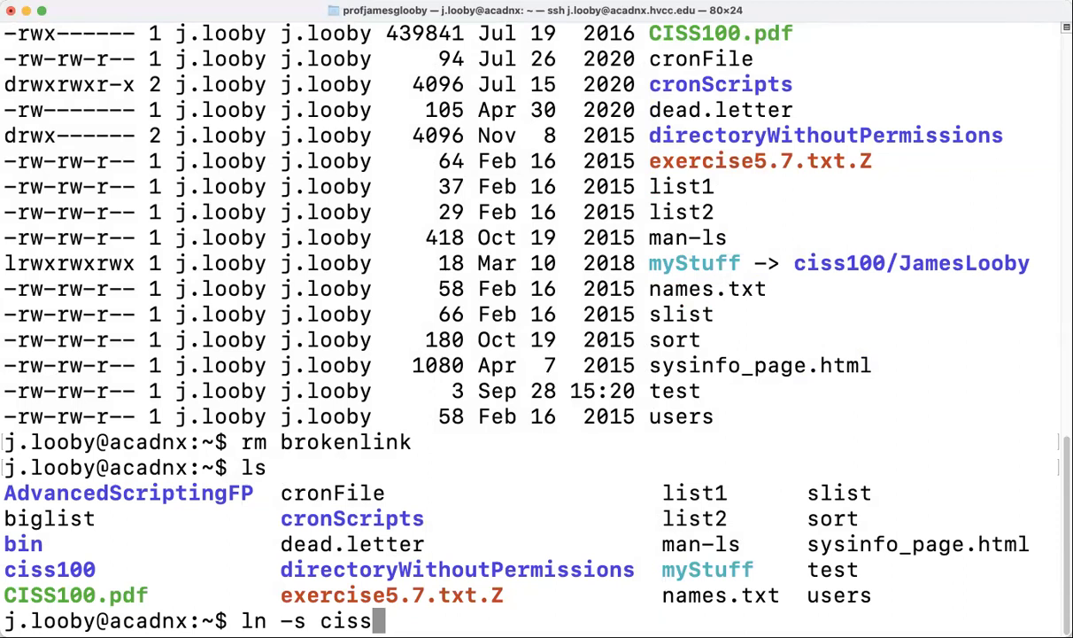
pyautogui.write('100/')
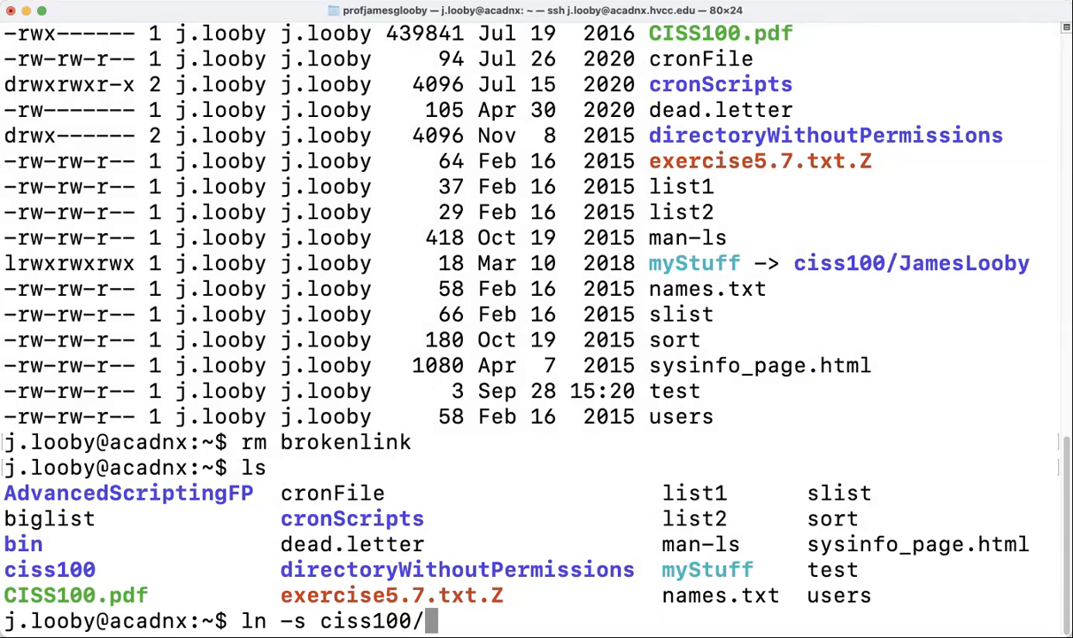
pyautogui.write('JamesLoob')
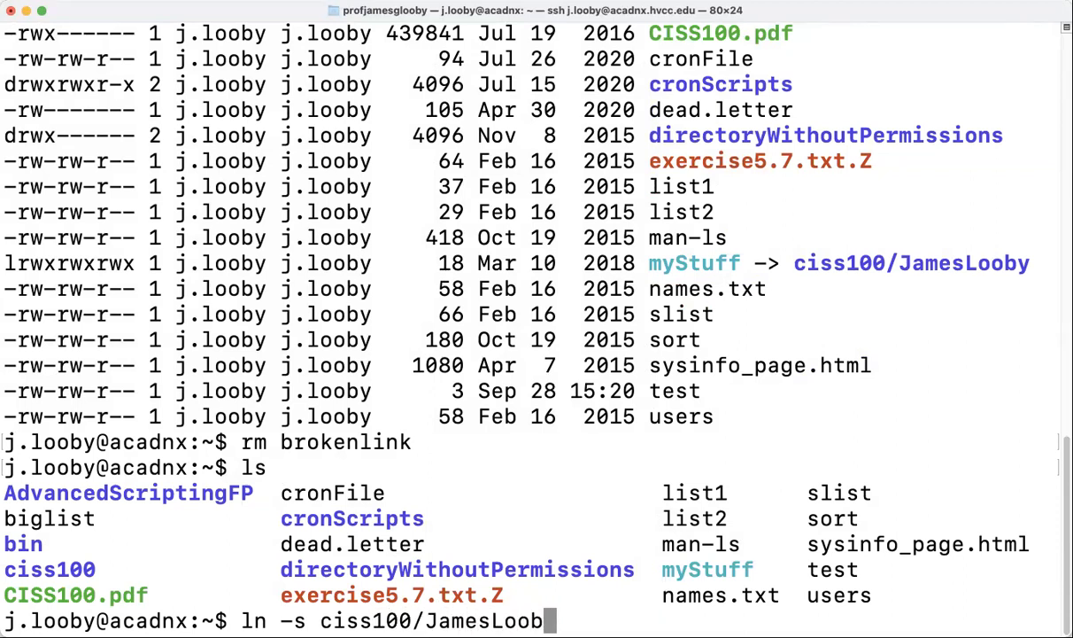
pyautogui.write('y/')
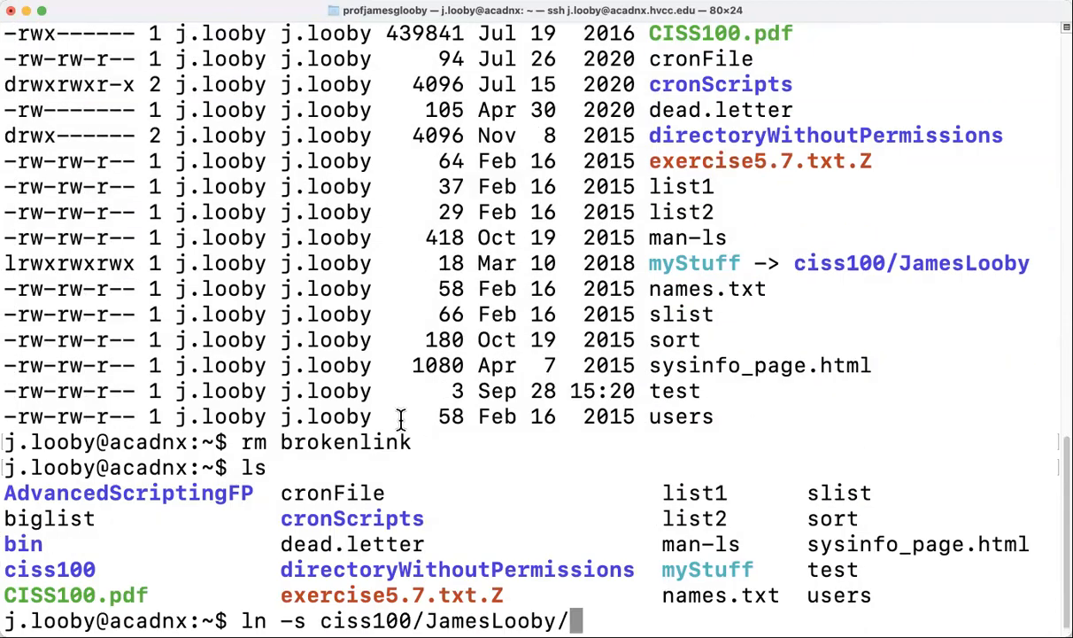
pyautogui.write('loobyjames')
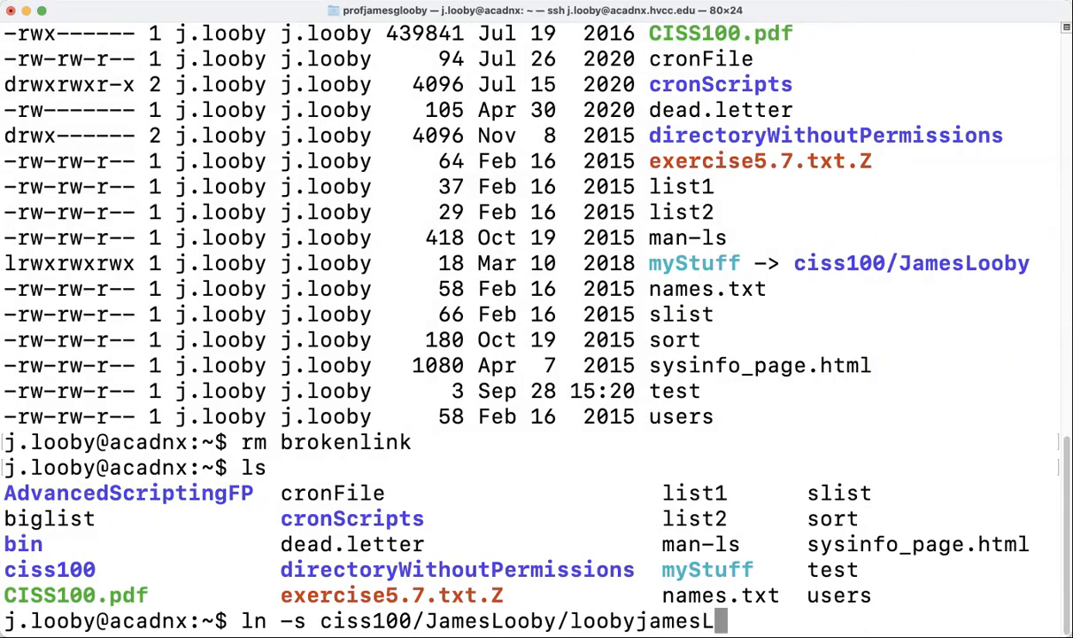
pyautogui.write('L.txt')
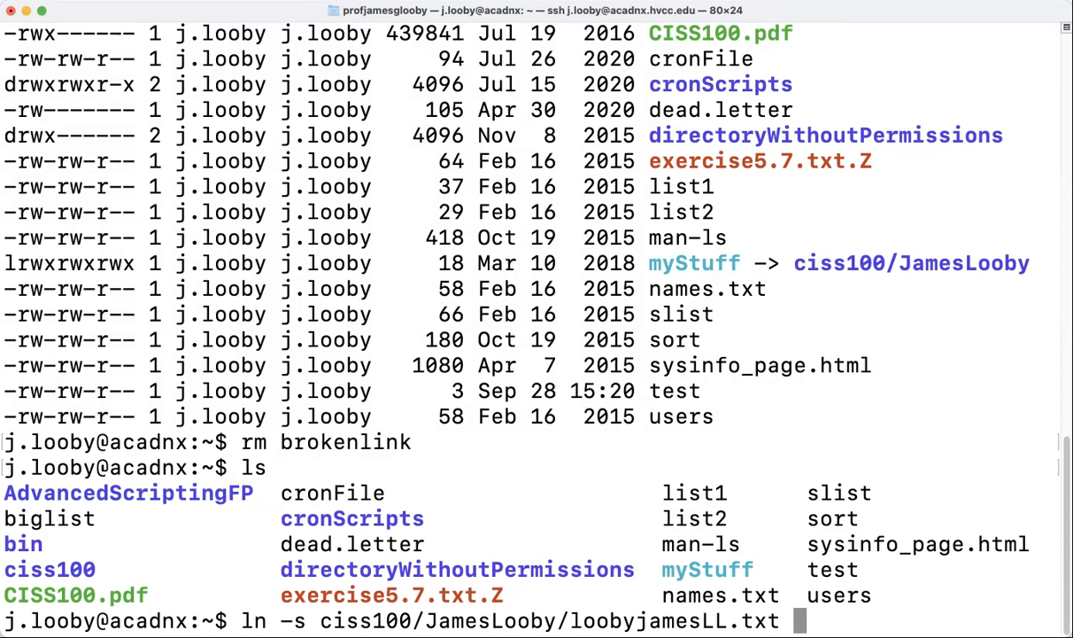
pyautogui.write('B')
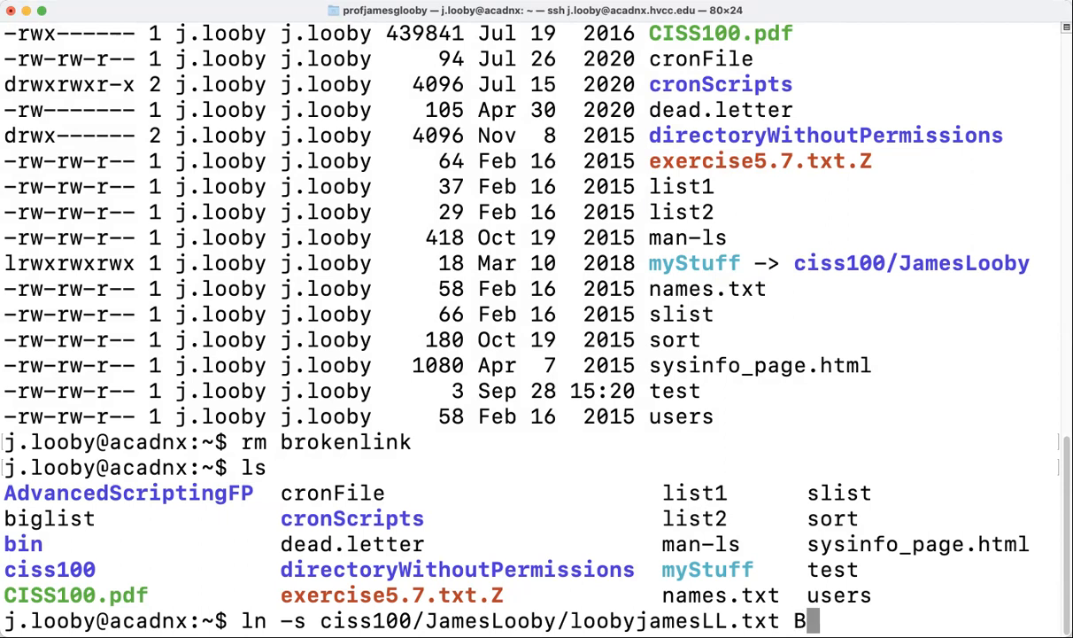
pyautogui.write('rokenlink')
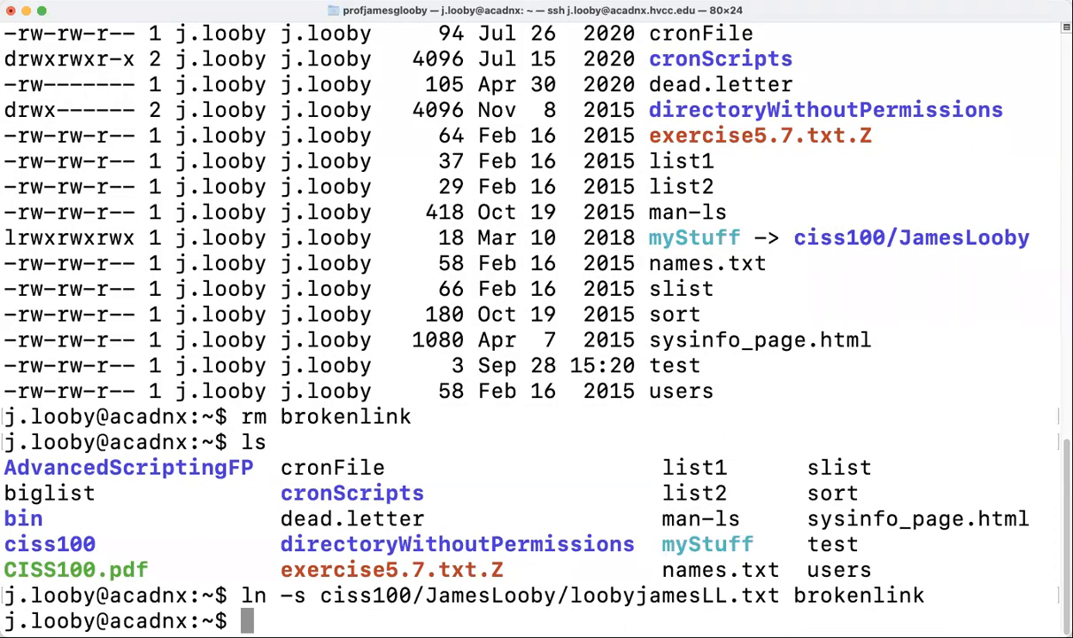
# - Show the long home listing with the recreated brokenlink still flagged as broken
pyautogui.write('ls')
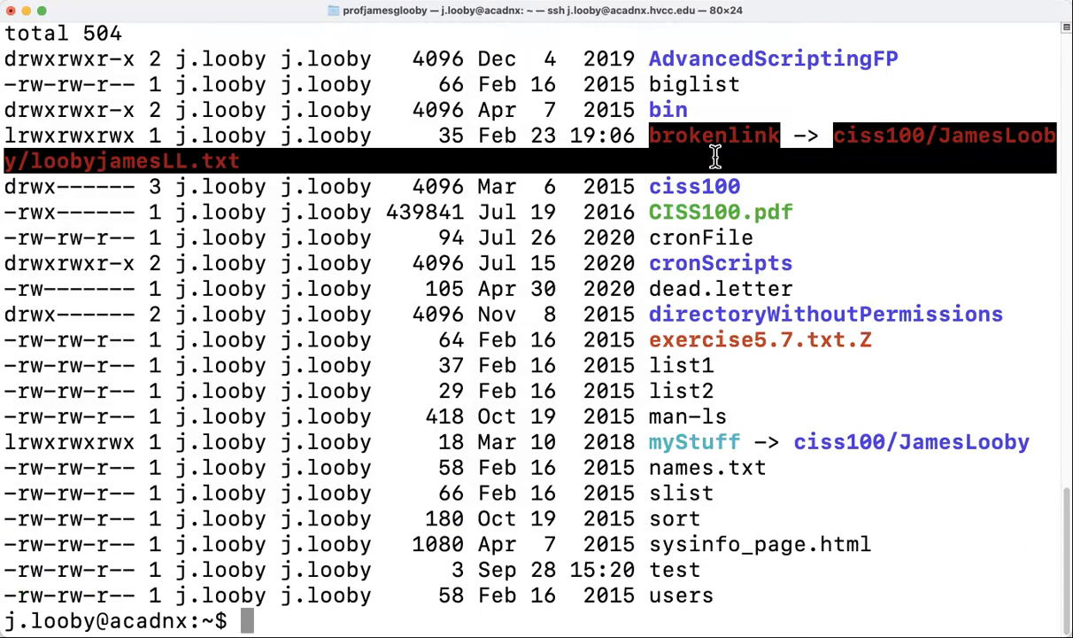
pyautogui.moveTo(666, 156)
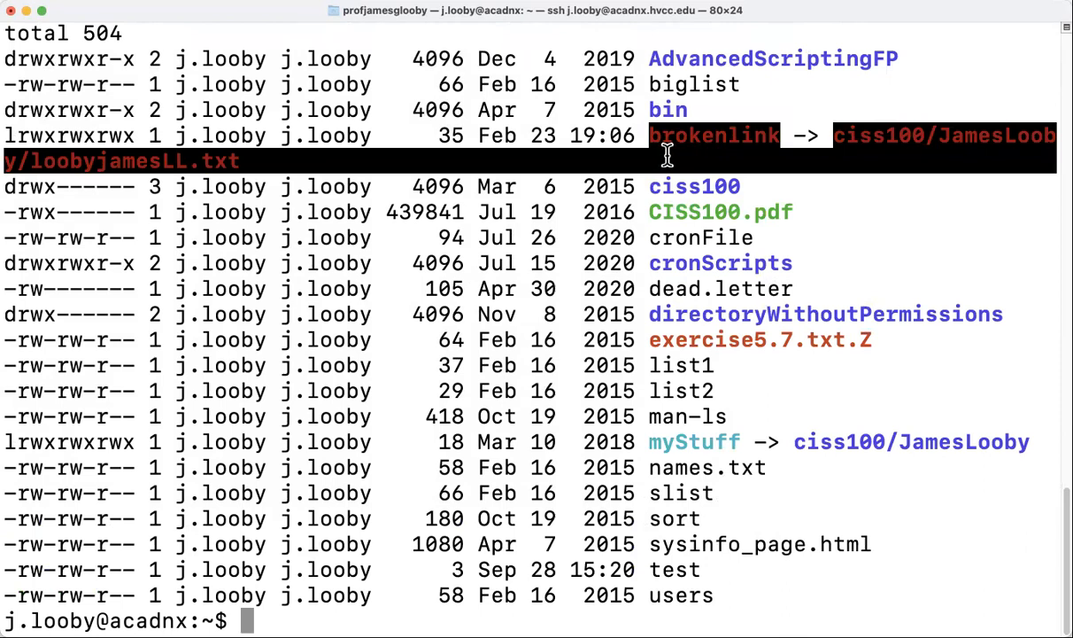
pyautogui.moveTo(644, 160)
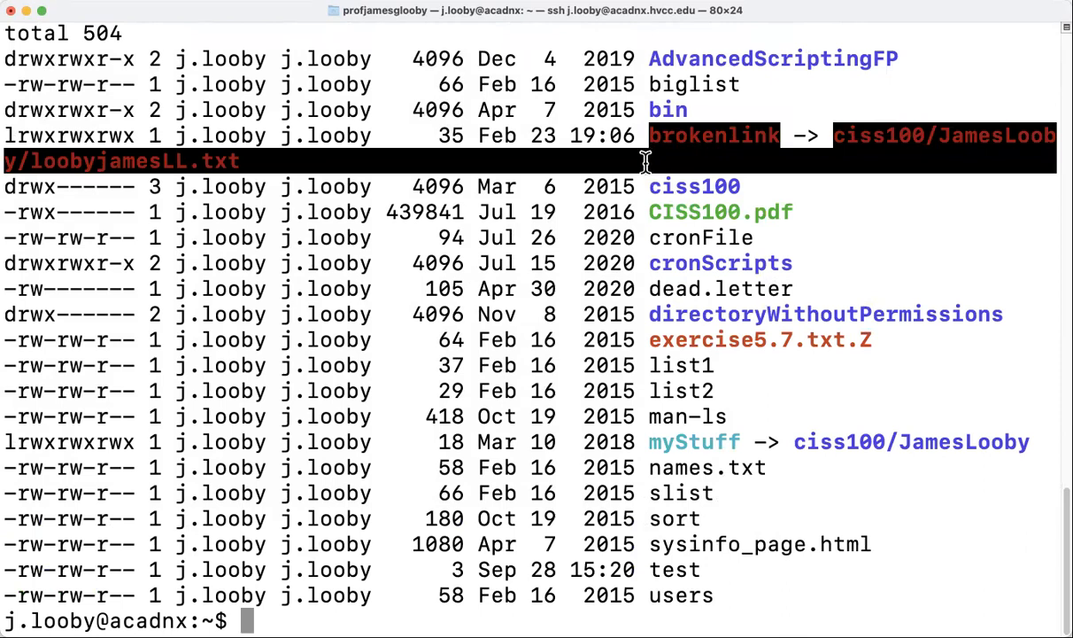
pyautogui.moveTo(634, 170)
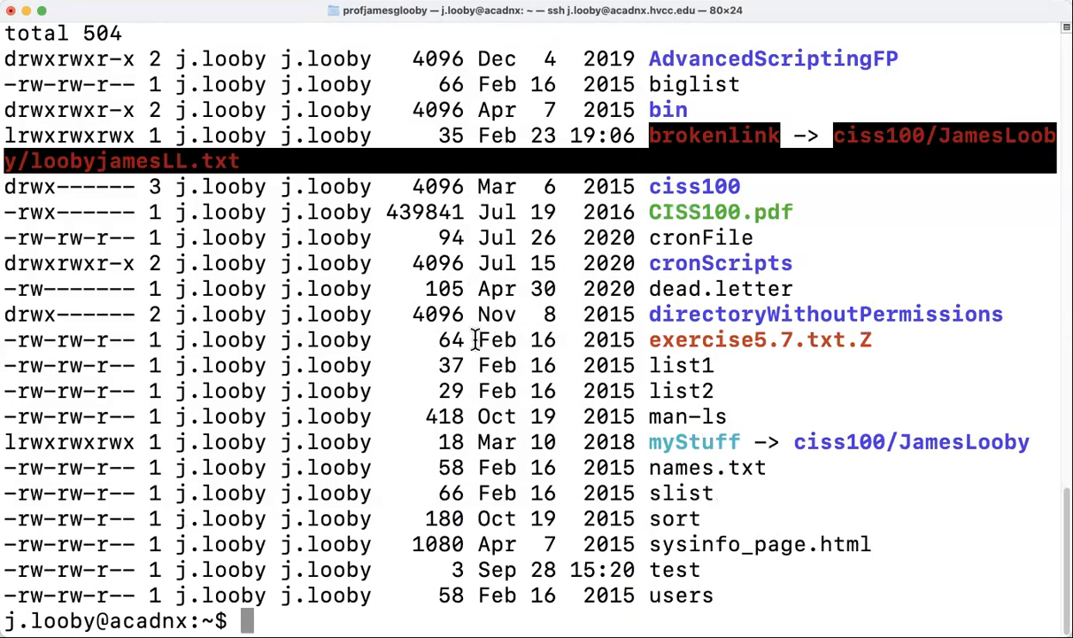
pyautogui.moveTo(425, 392)
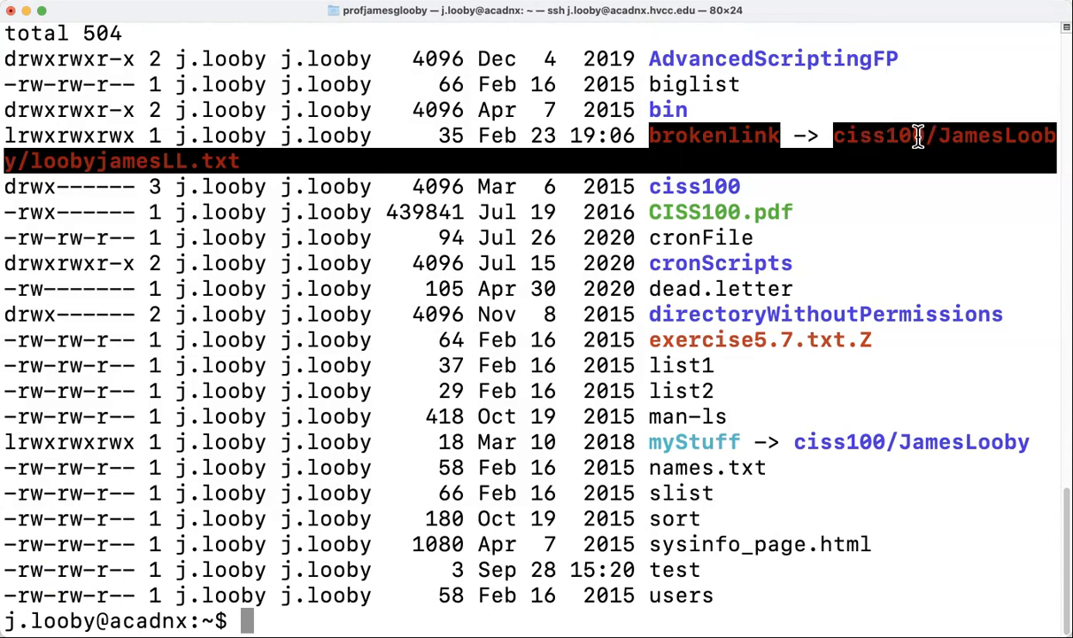
pyautogui.moveTo(769, 262)
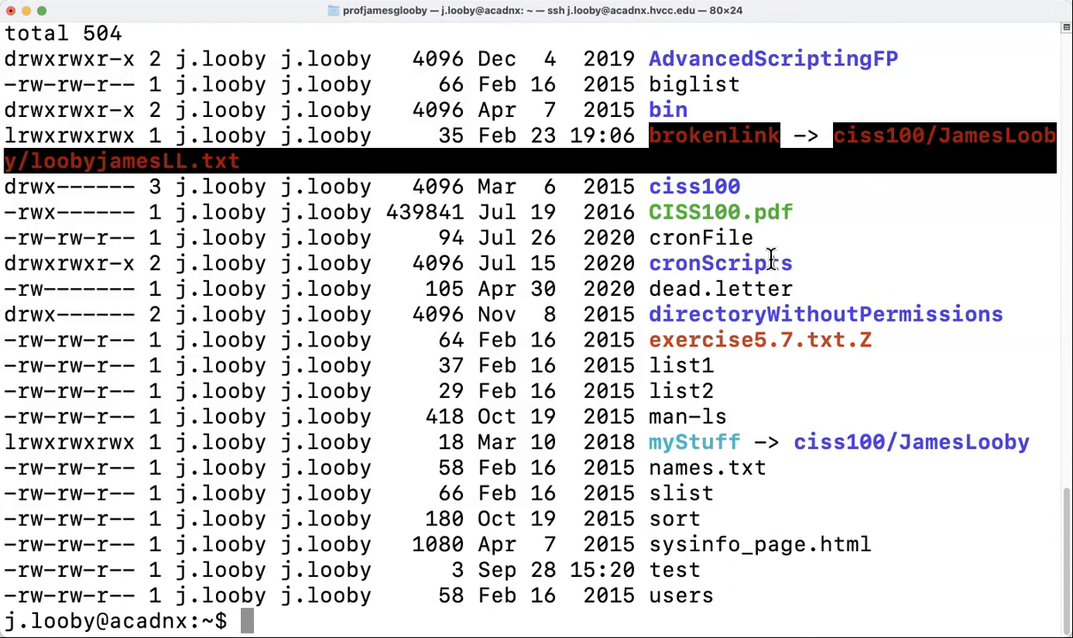
pyautogui.moveTo(747, 289)
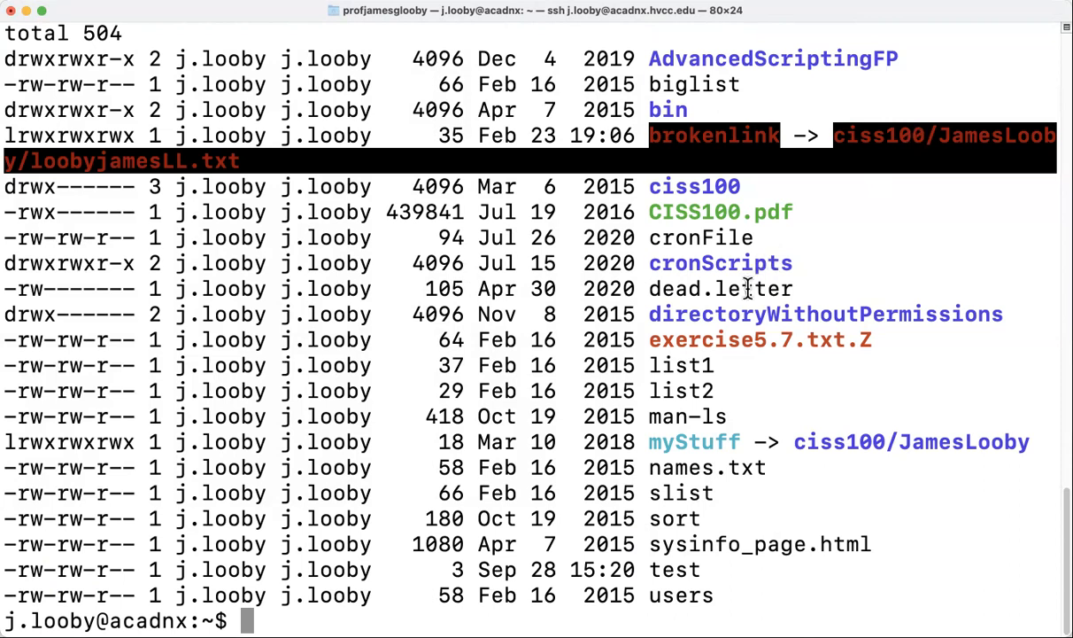
pyautogui.moveTo(563, 266)
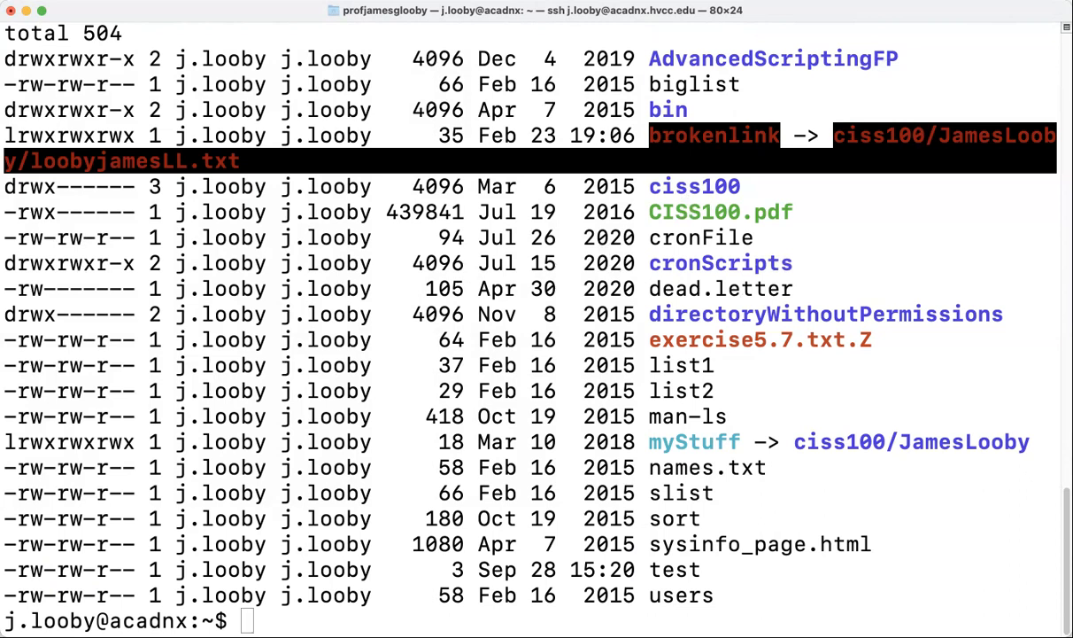
pyautogui.moveTo(1010, 54)
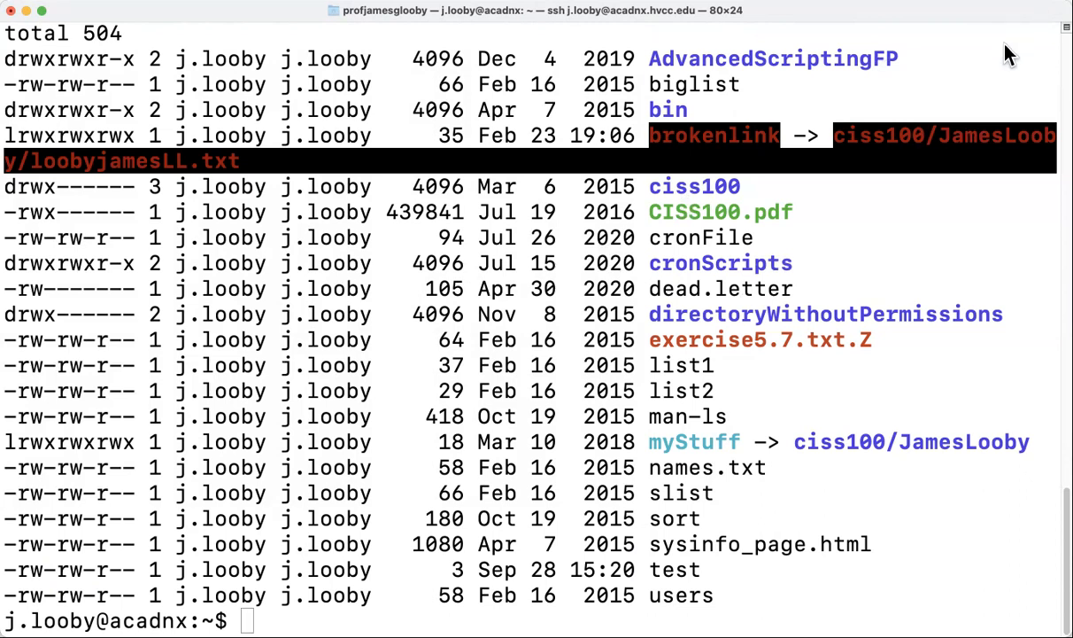